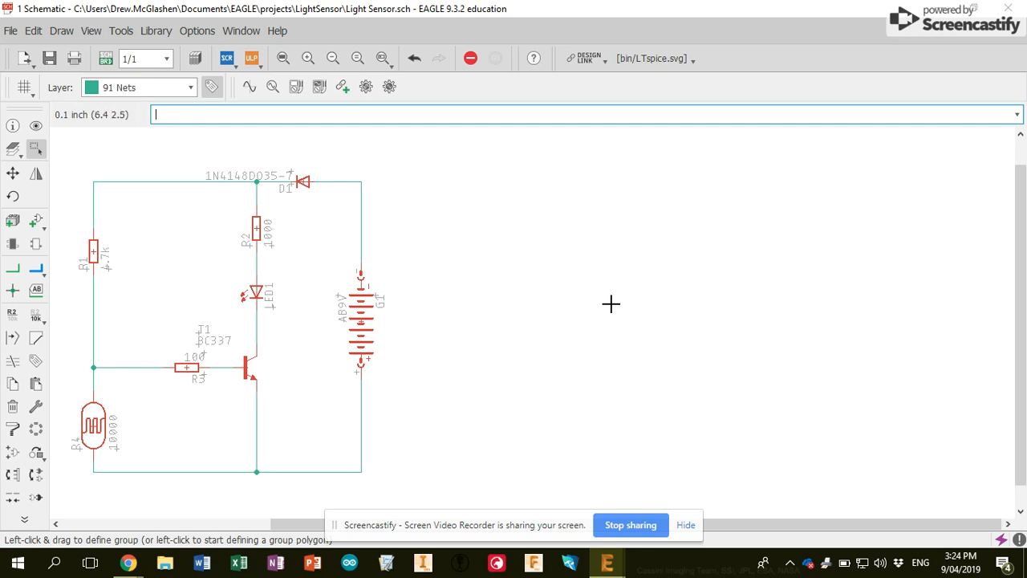
mouse_move(546, 254)
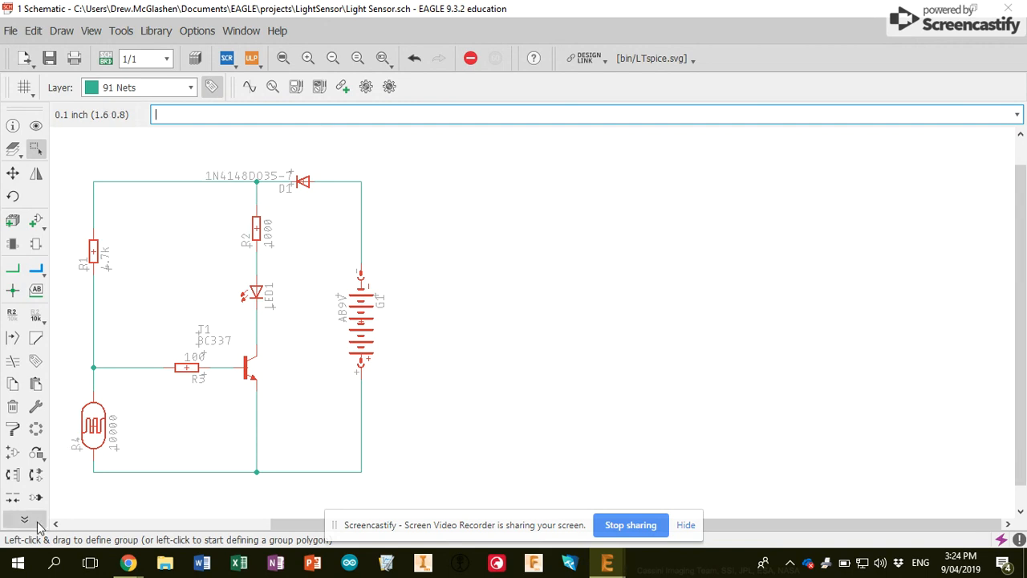
mouse_move(58, 213)
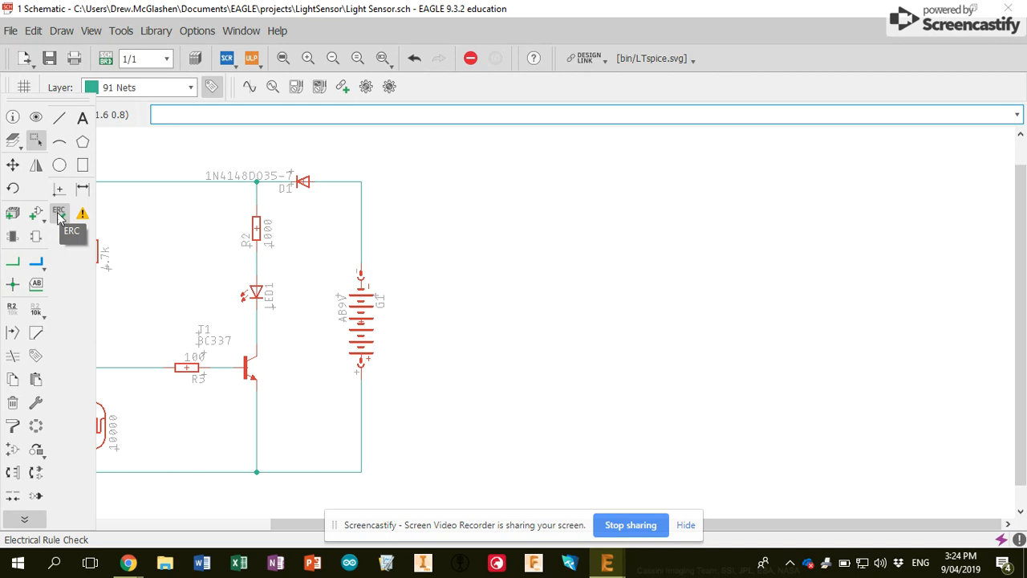
Run the ERC, approve the LED1 no-value warning, and close the report
click(59, 214)
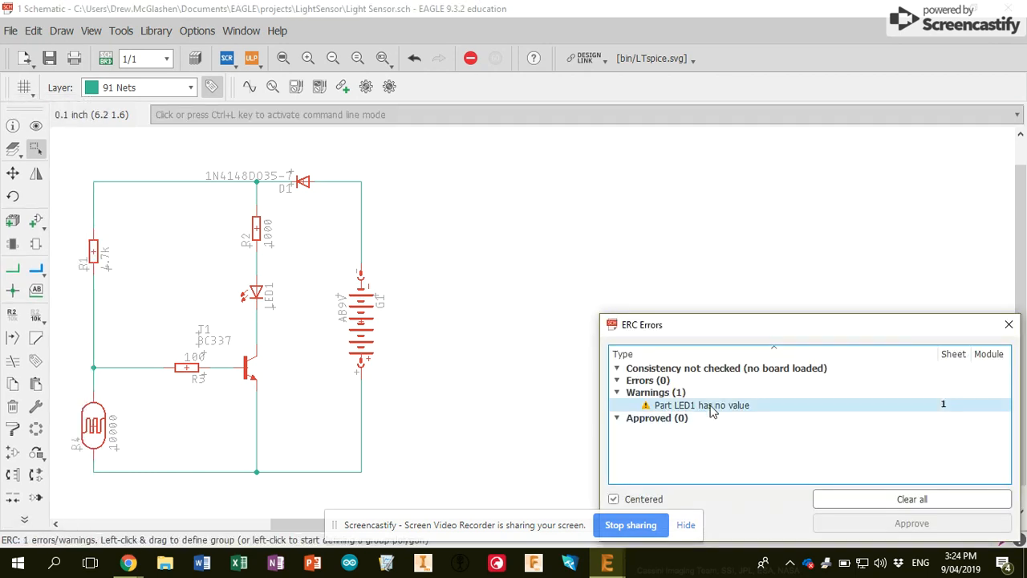
mouse_move(702, 404)
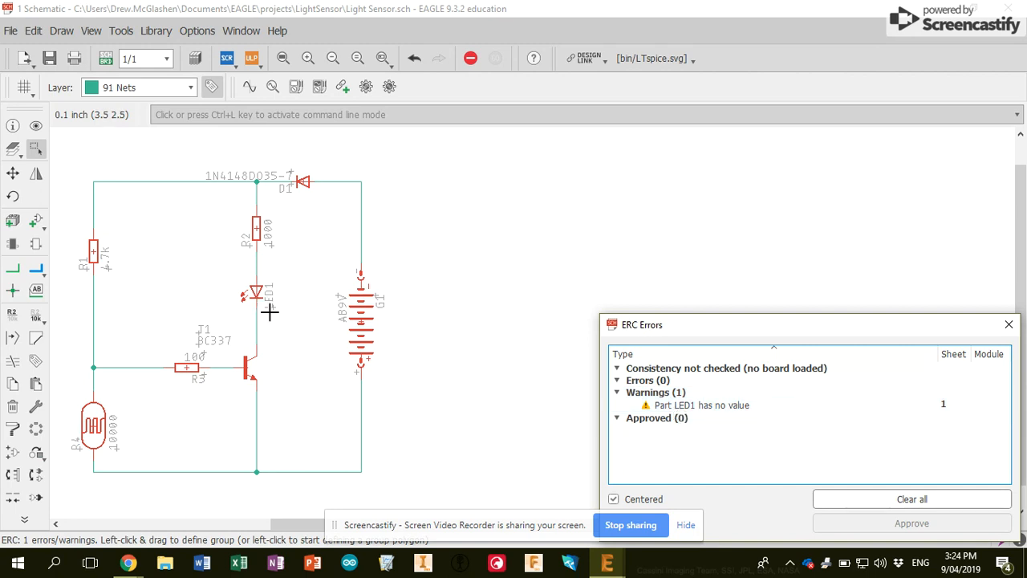
mouse_move(130, 250)
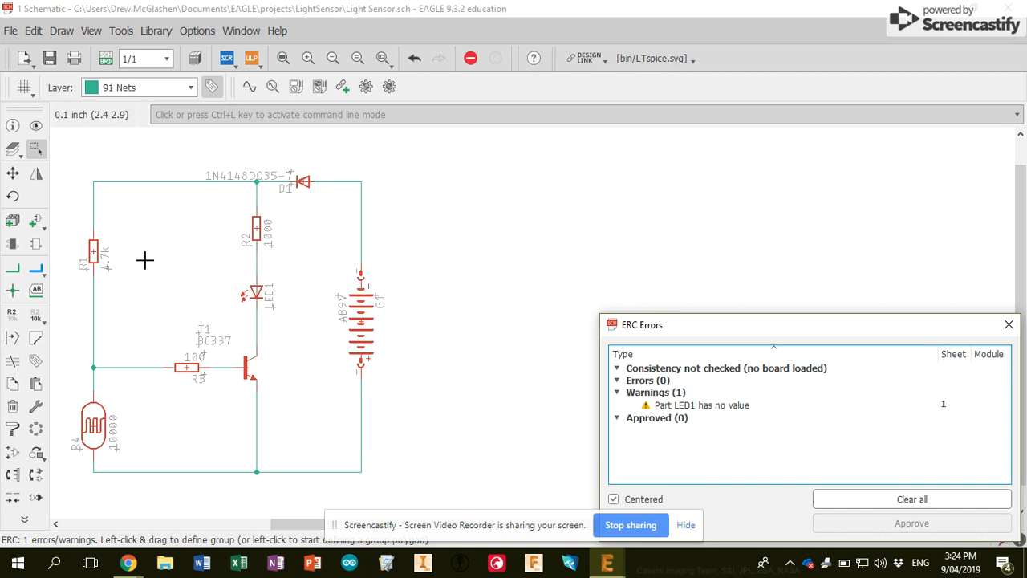
mouse_move(101, 283)
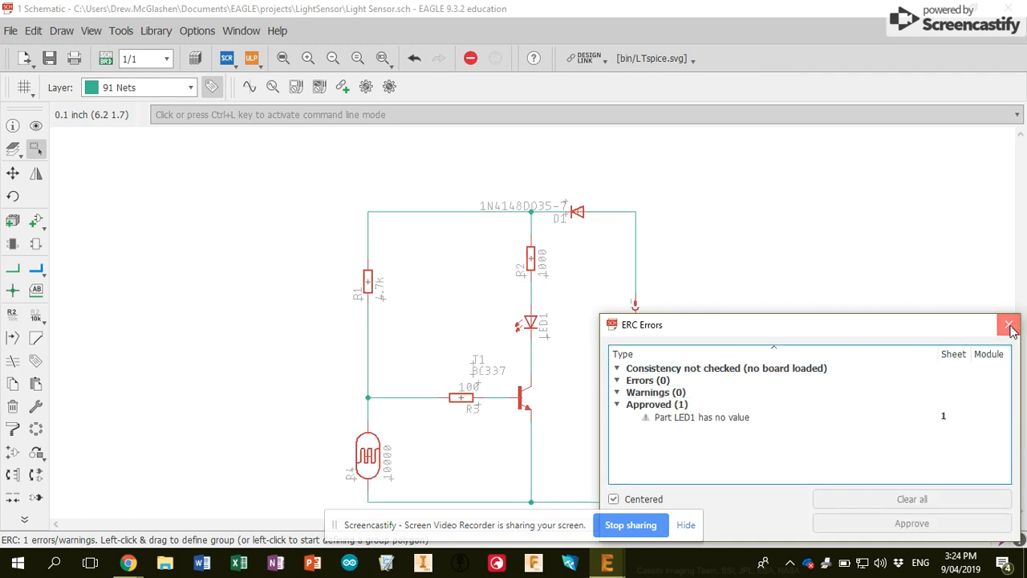
click(1010, 324)
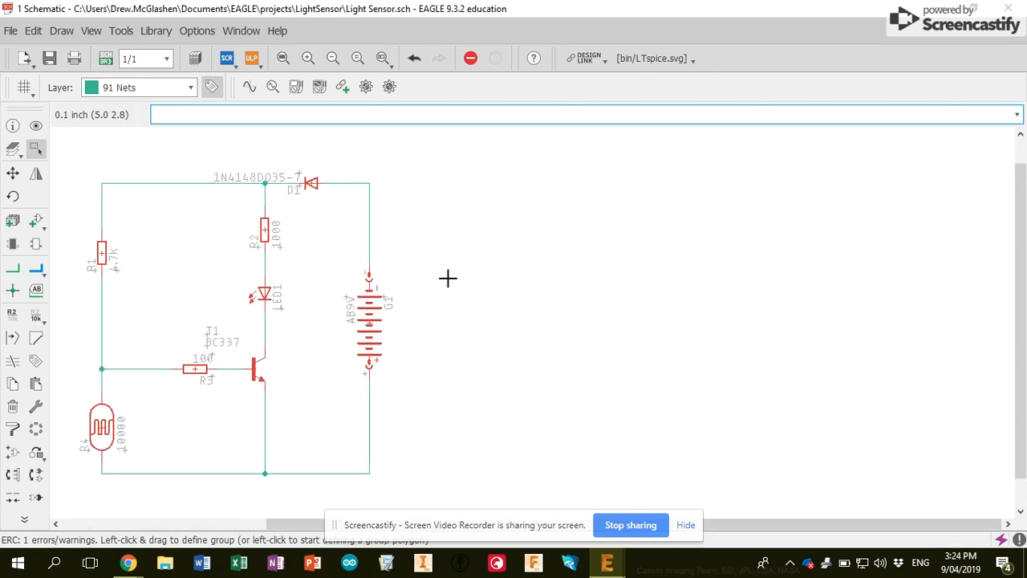
mouse_move(105, 57)
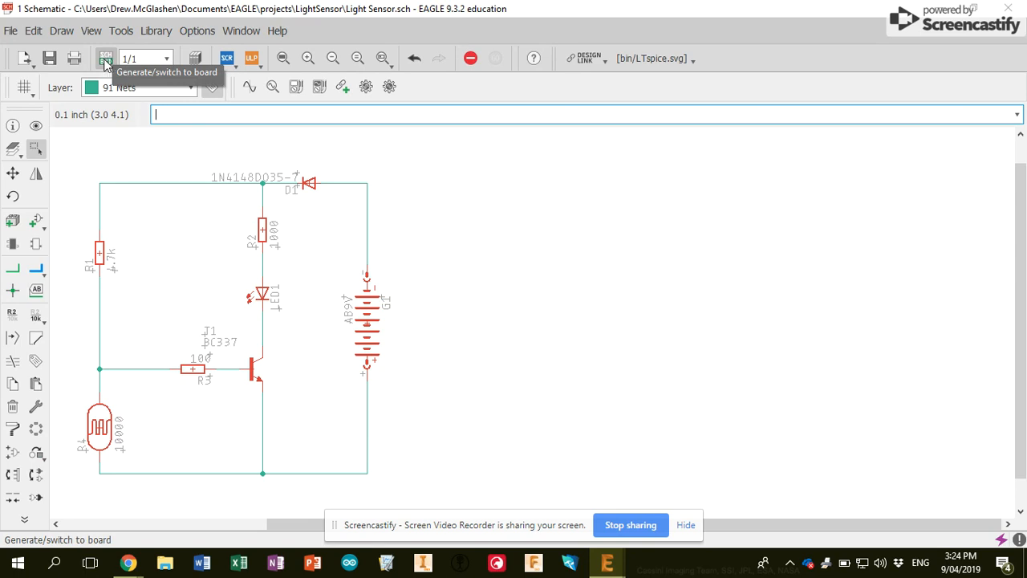
Generate the light sensor board from the schematic, confirming with Yes
click(105, 58)
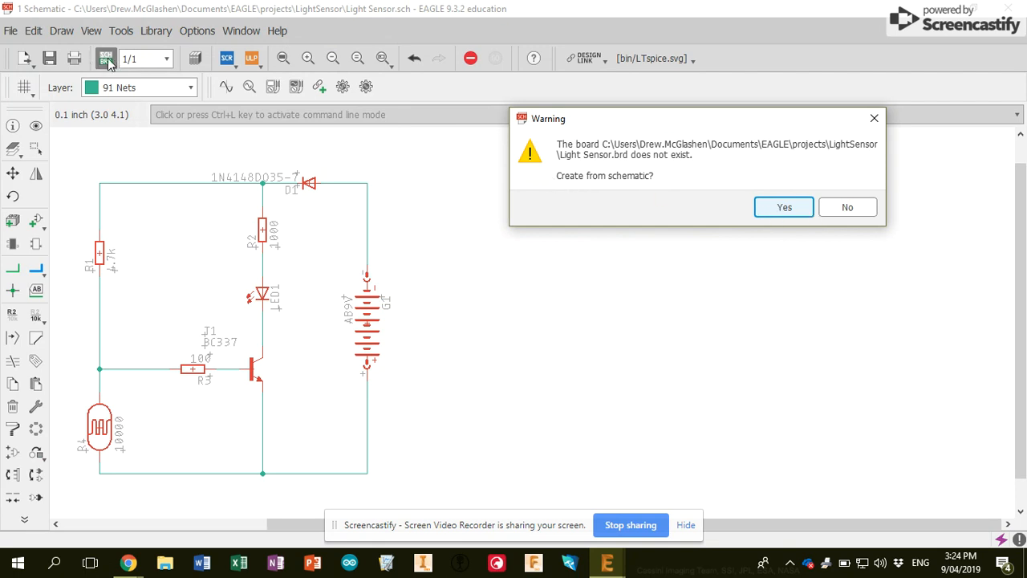
mouse_move(656, 218)
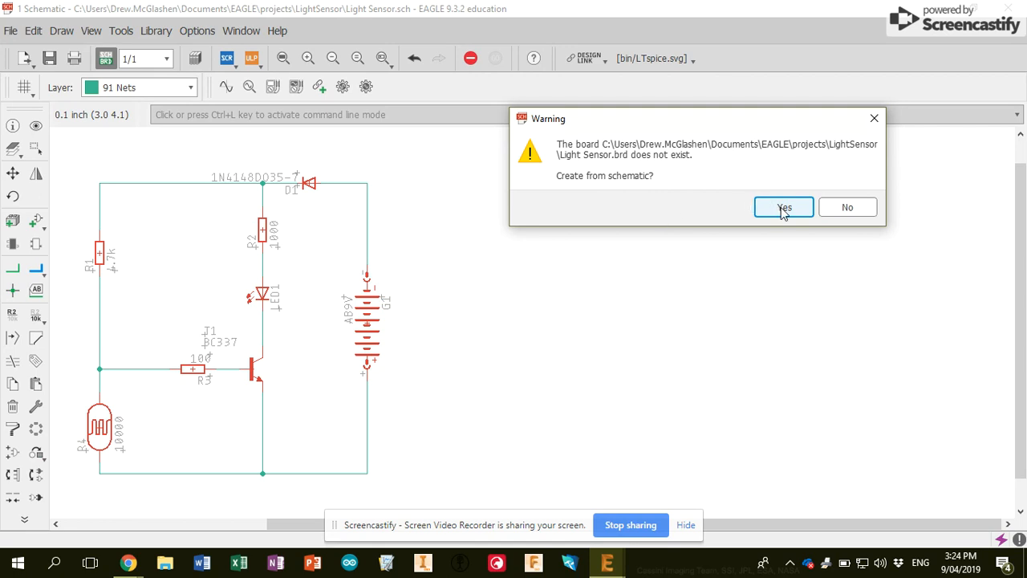
click(783, 207)
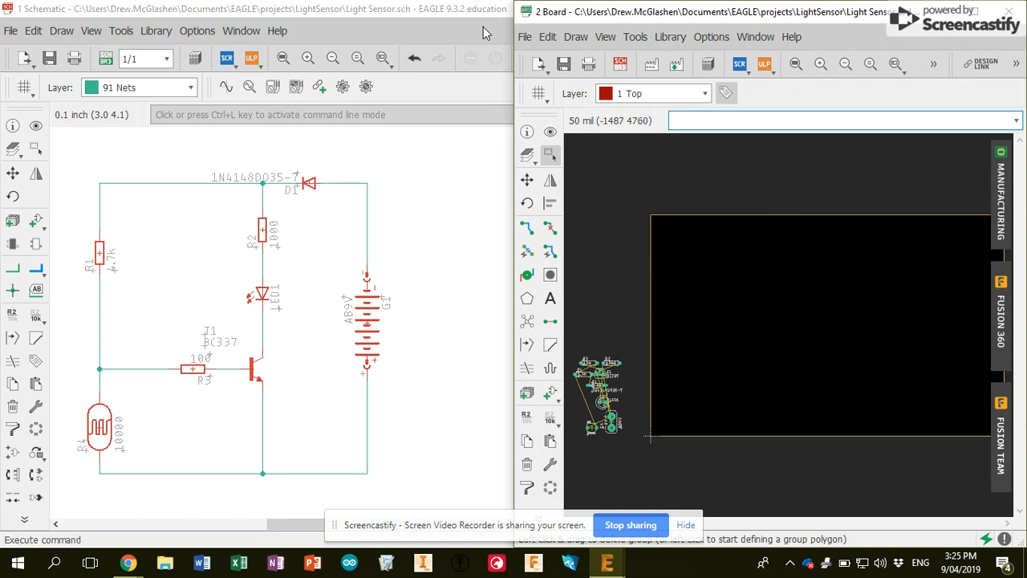
mouse_move(564, 376)
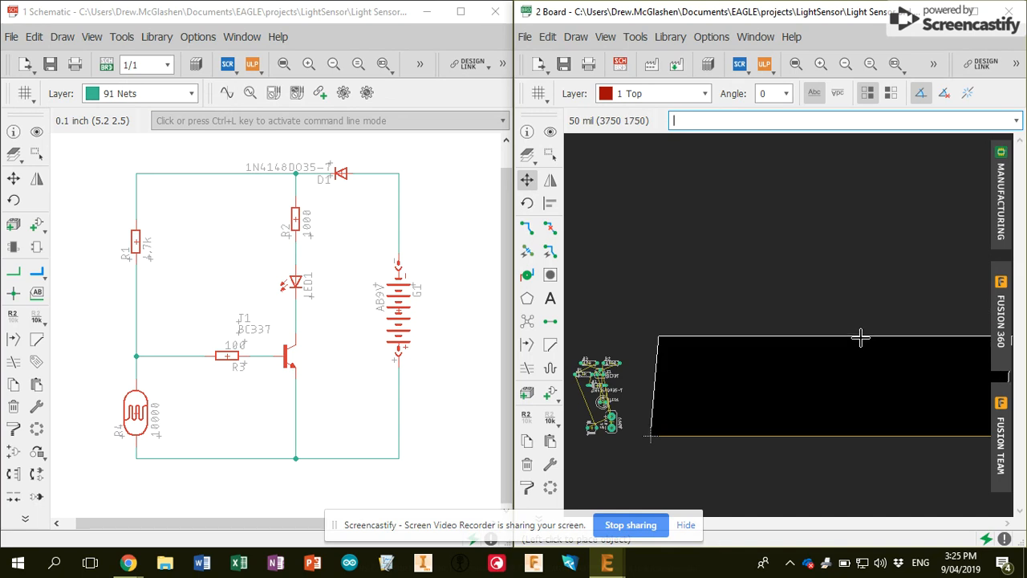
mouse_move(905, 415)
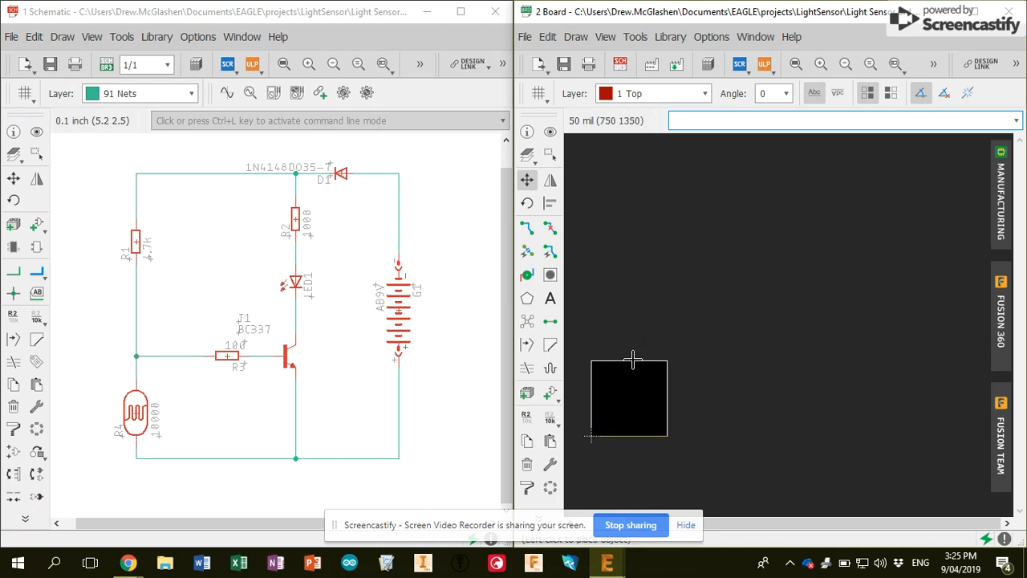
mouse_move(634, 365)
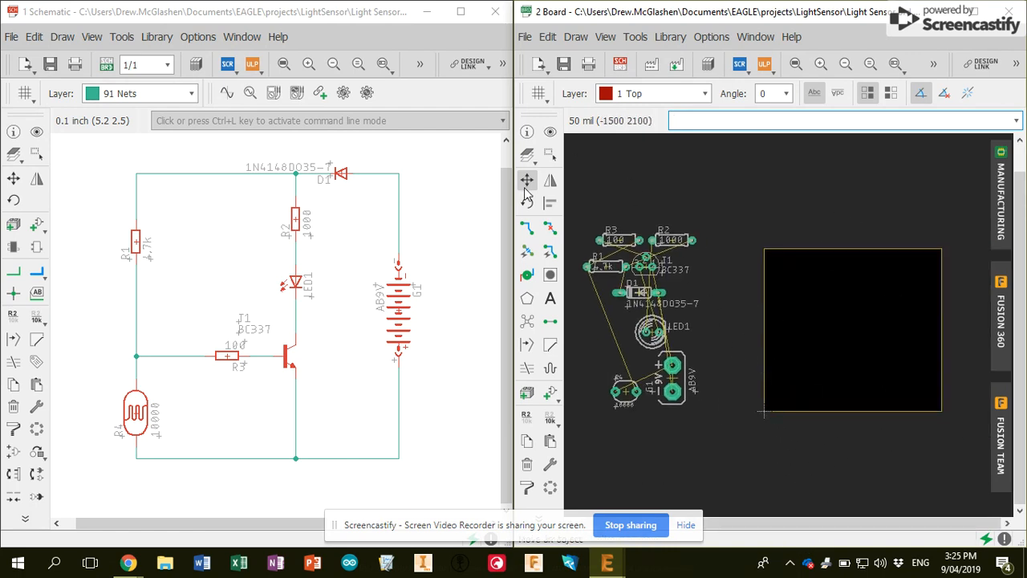
mouse_move(776, 383)
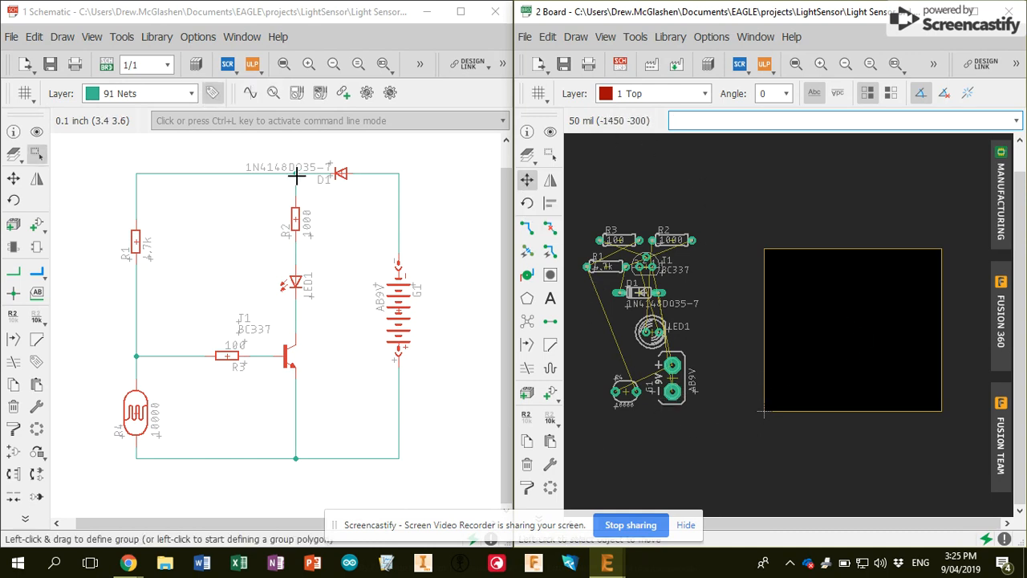
mouse_move(458, 265)
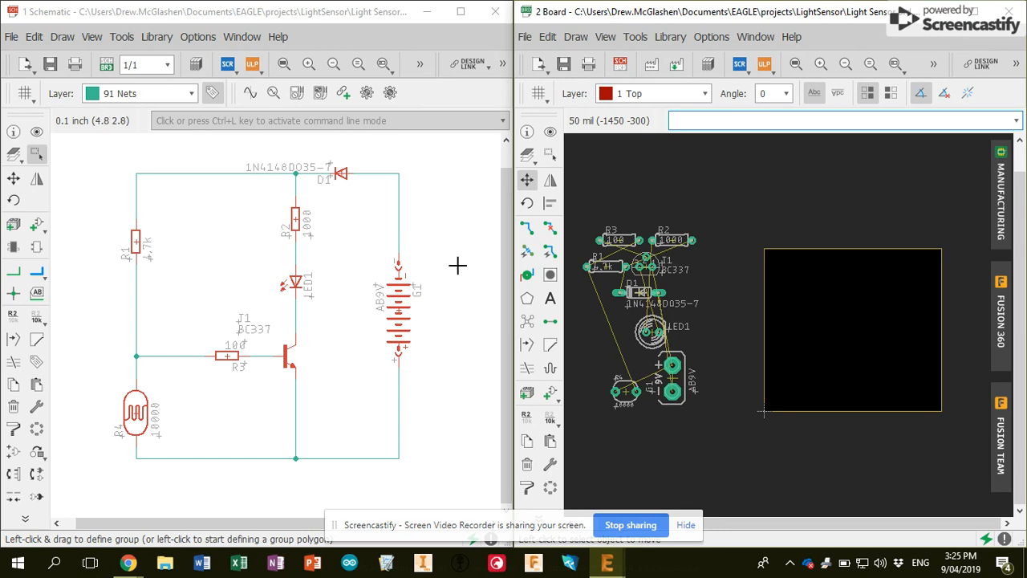
mouse_move(694, 363)
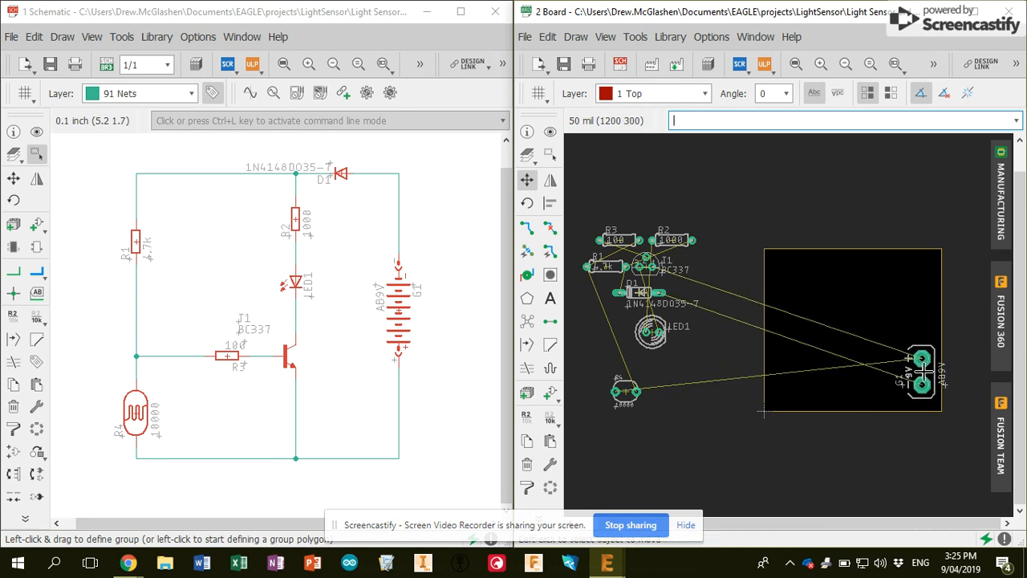
mouse_move(662, 336)
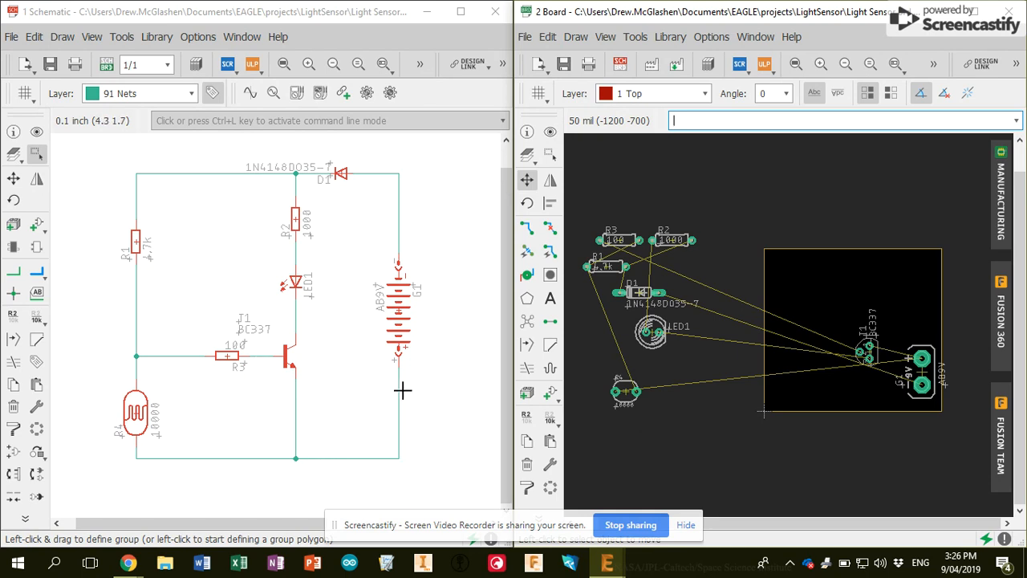
mouse_move(647, 161)
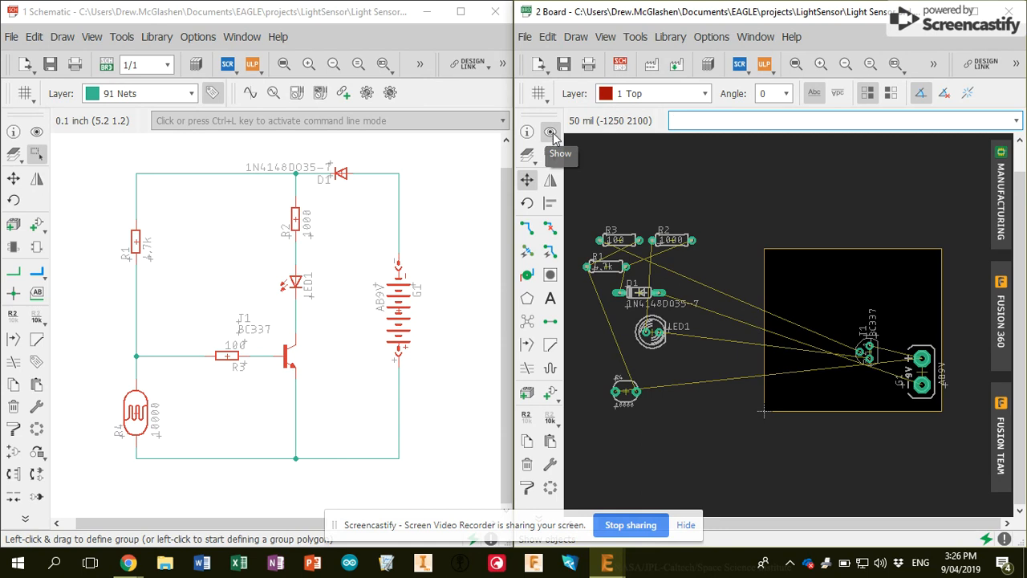
mouse_move(52, 135)
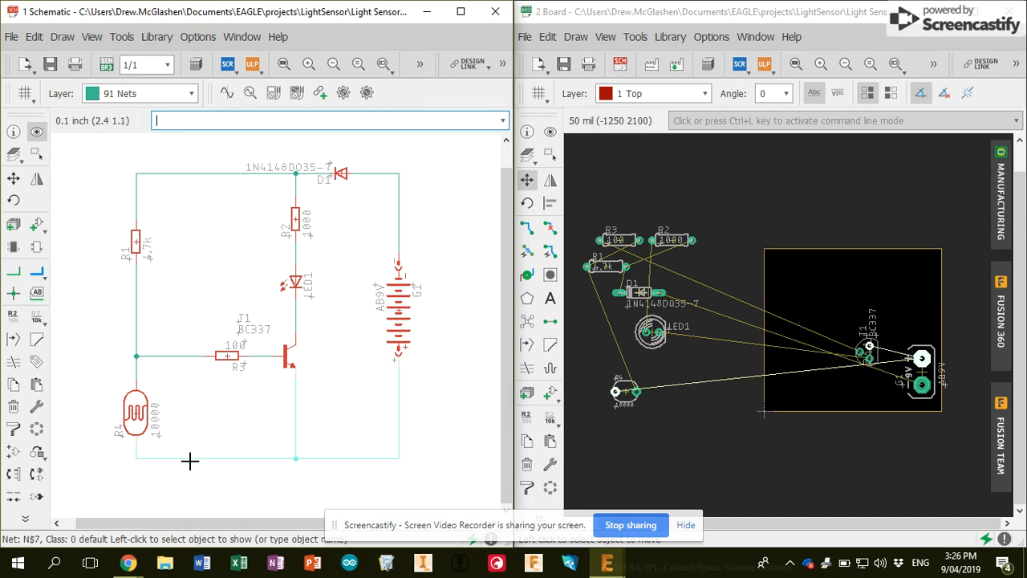
mouse_move(382, 370)
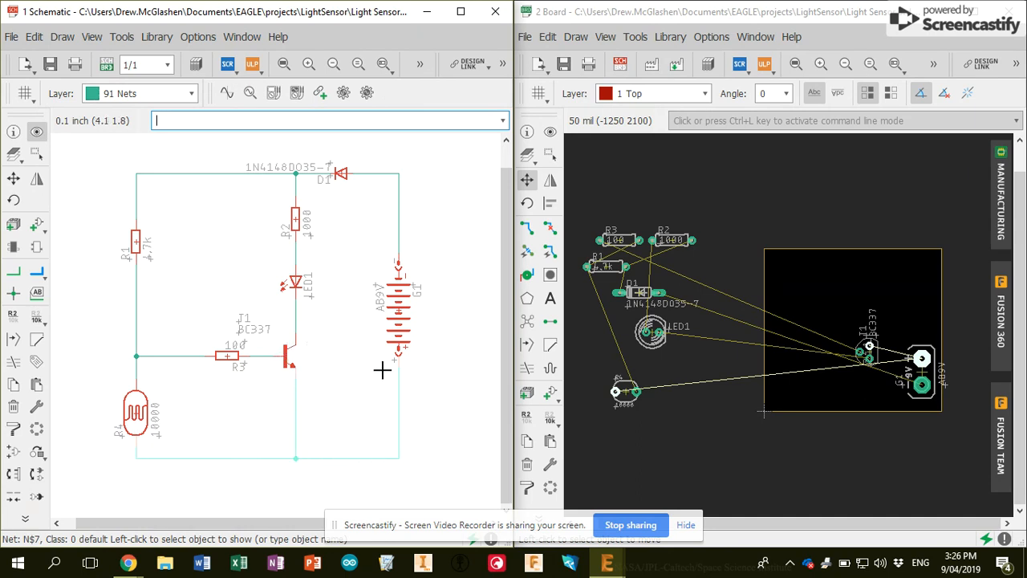
mouse_move(917, 355)
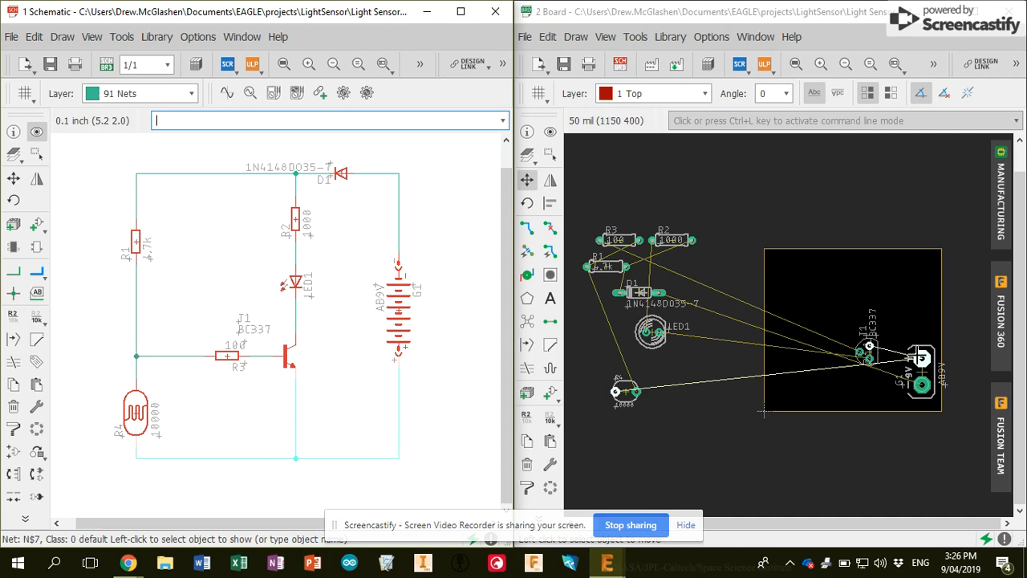
mouse_move(709, 385)
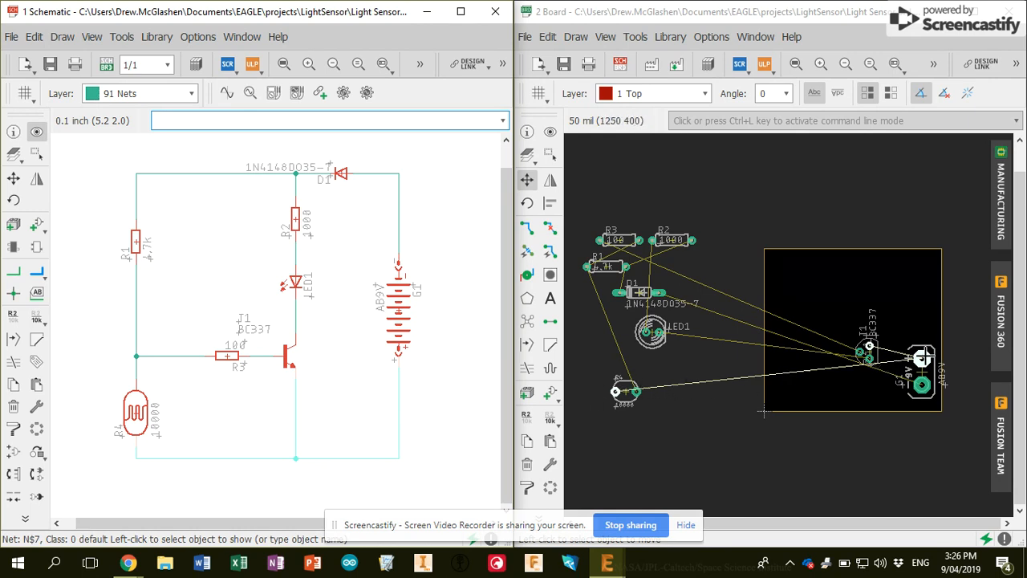
mouse_move(464, 164)
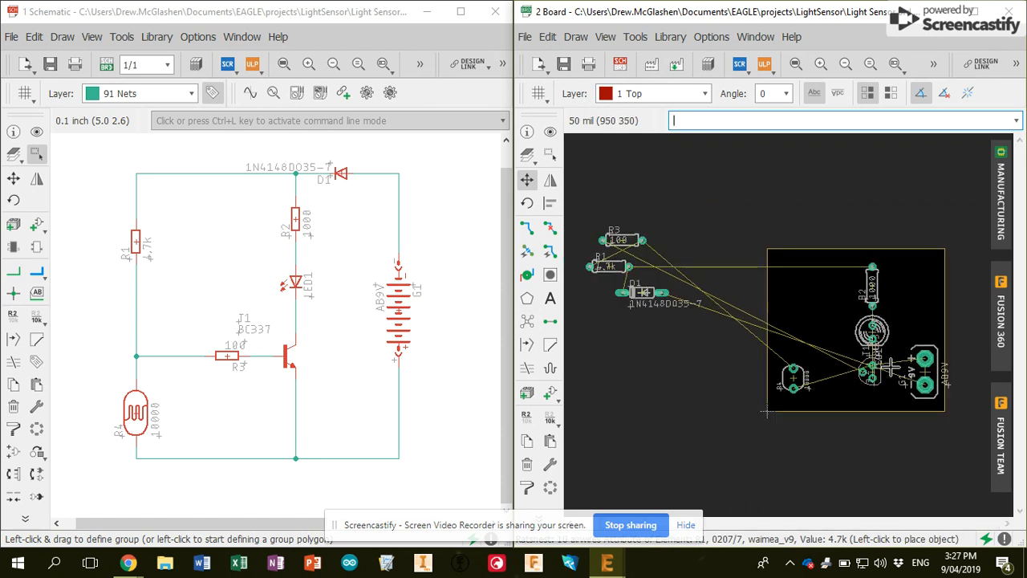
Move diode D1 to the board's top right and bring resistor R1 onto the board
drag(642, 293, 931, 272)
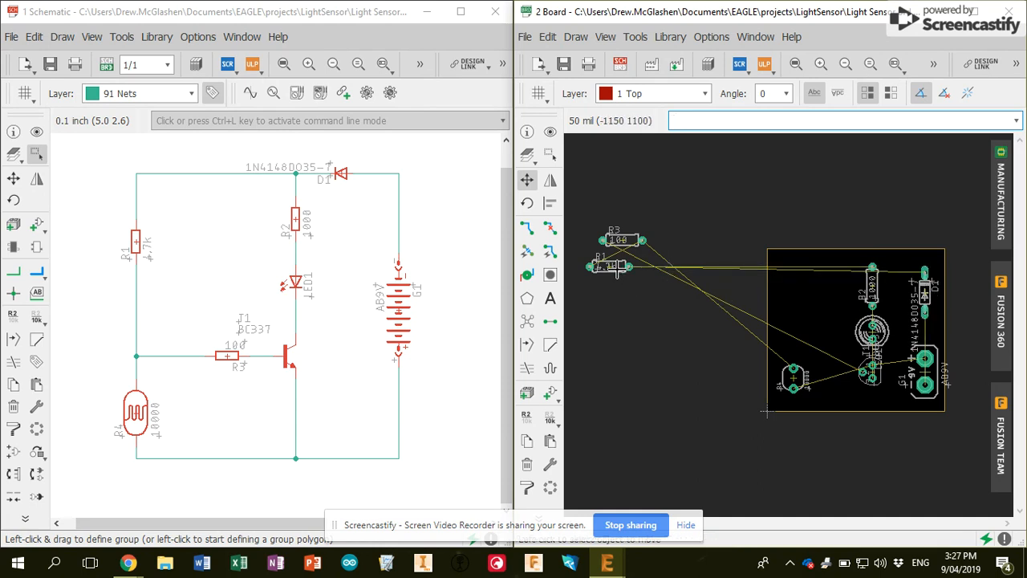
drag(606, 267, 786, 301)
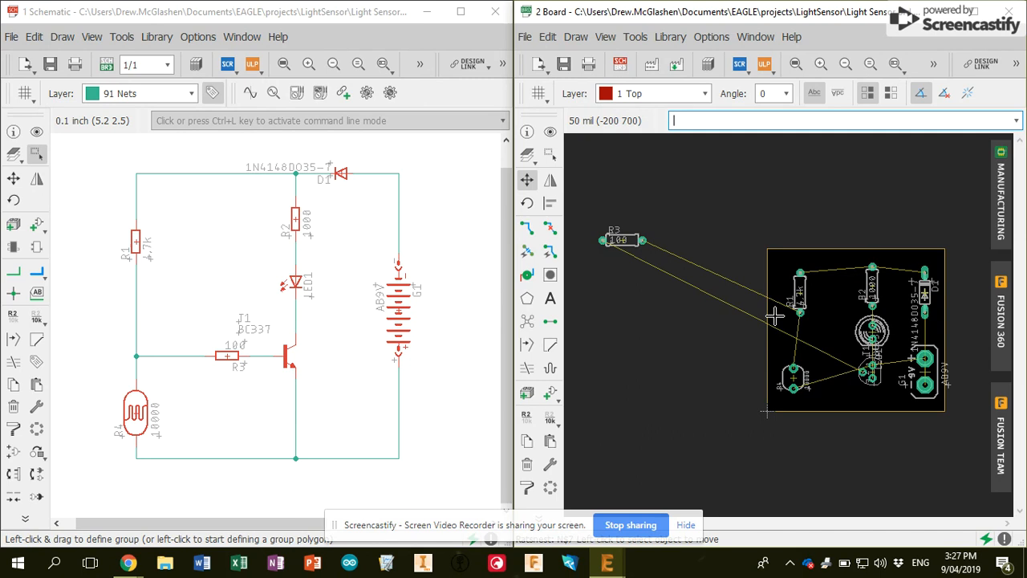
mouse_move(848, 273)
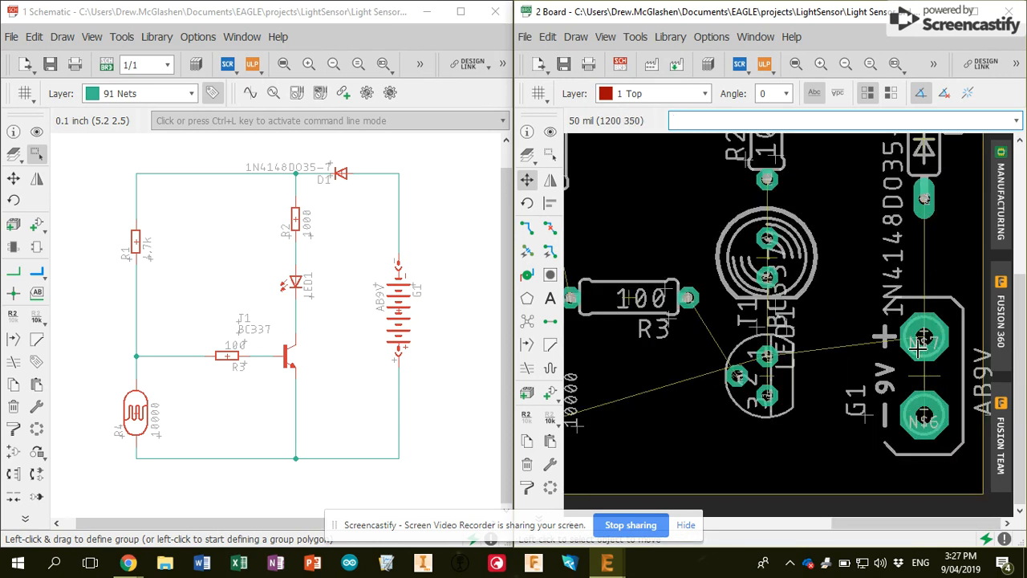
Zoom in on the board area beside T1 and LED1
scroll(down, 3)
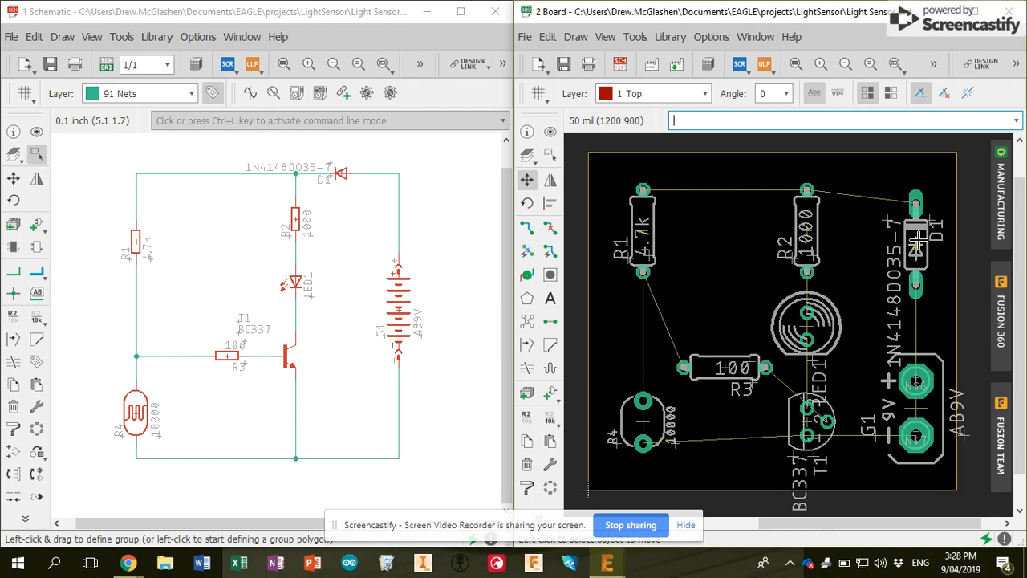
mouse_move(919, 242)
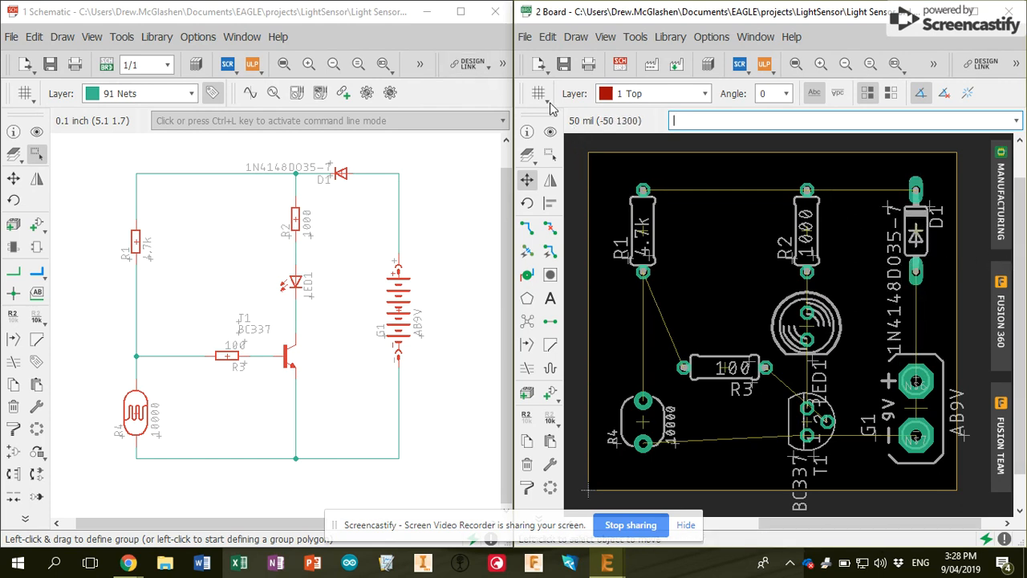
Turn on the 50 mil line grid display and apply the settings
click(538, 93)
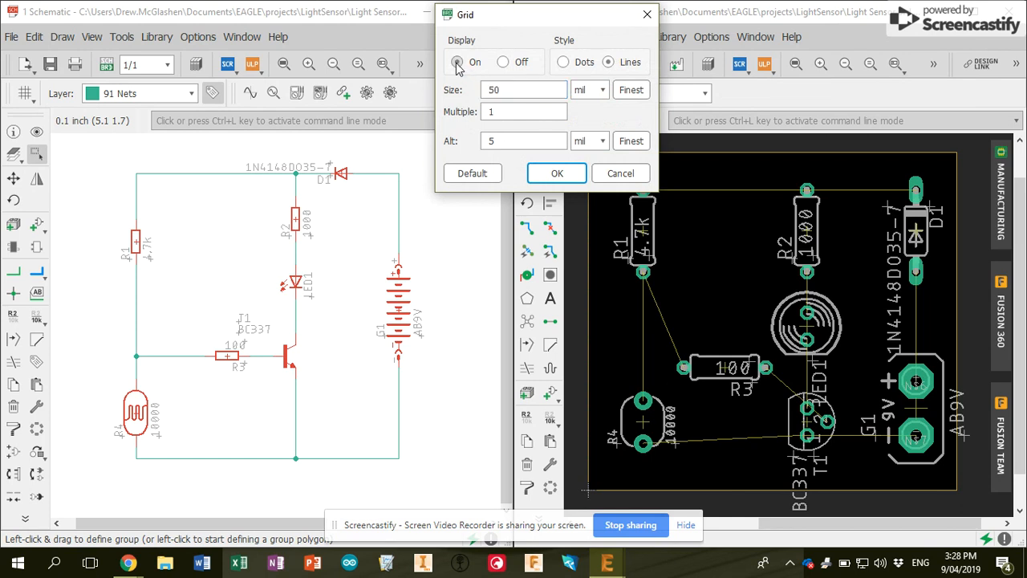
click(556, 173)
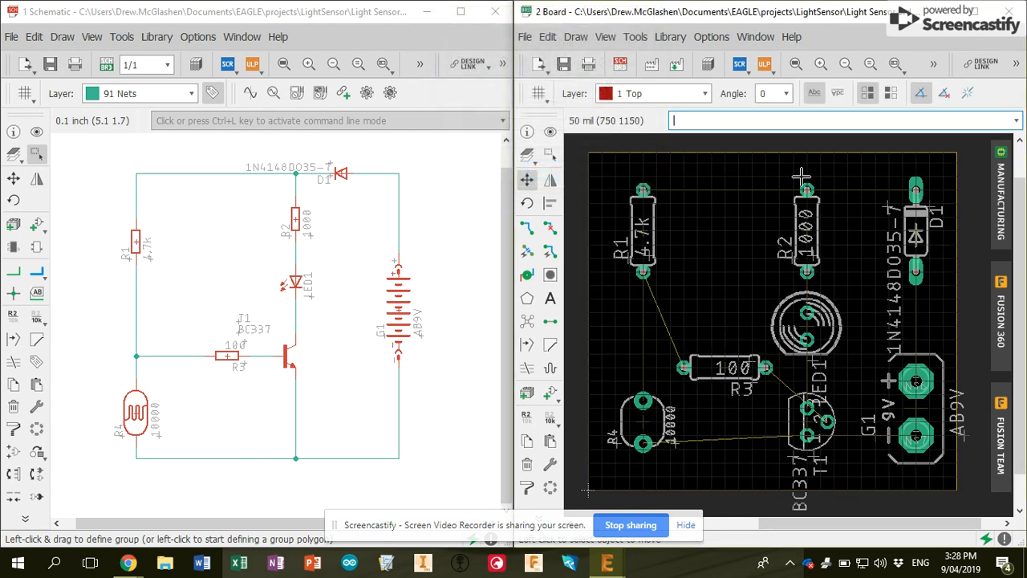
mouse_move(683, 383)
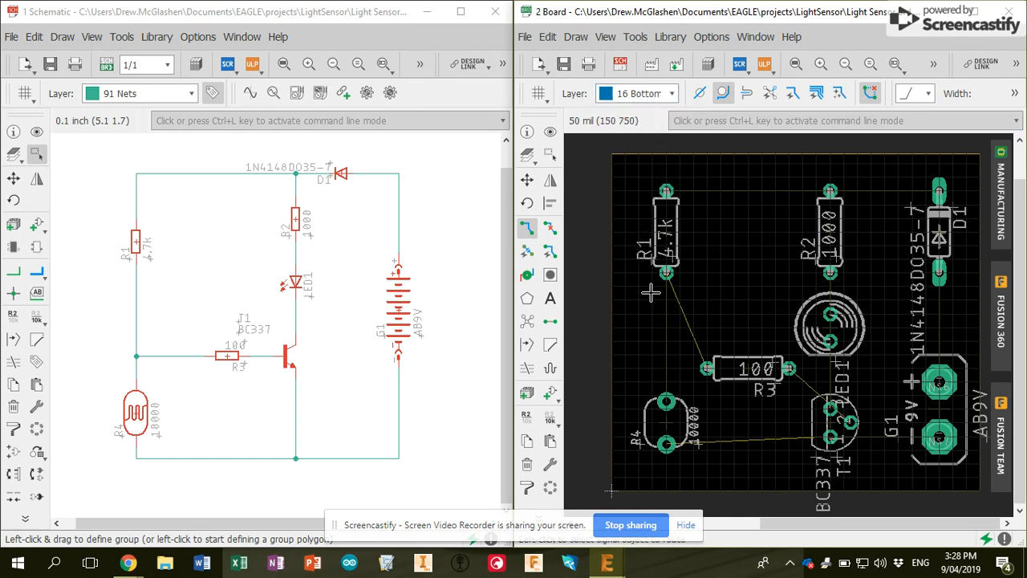
mouse_move(768, 231)
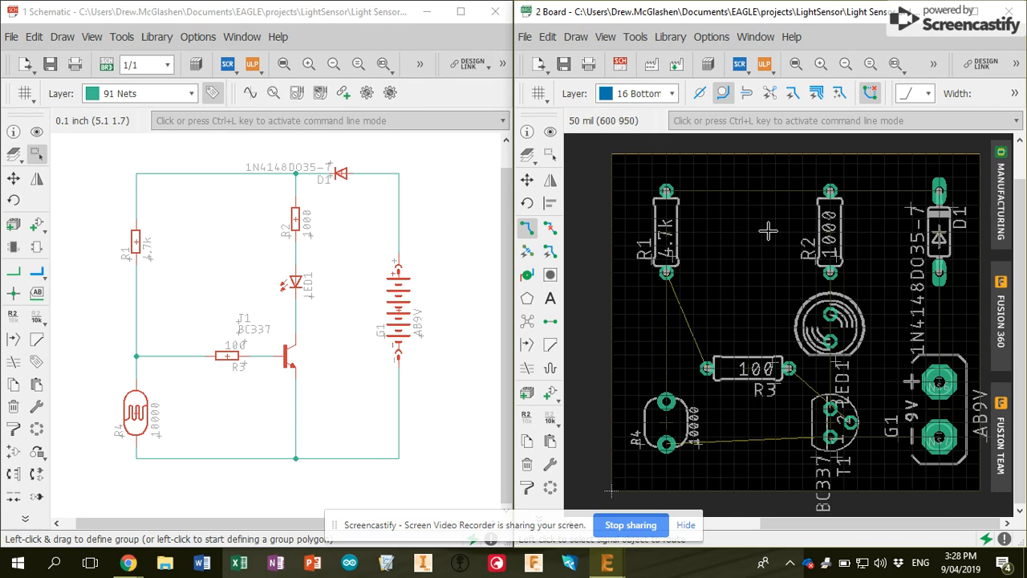
mouse_move(670, 93)
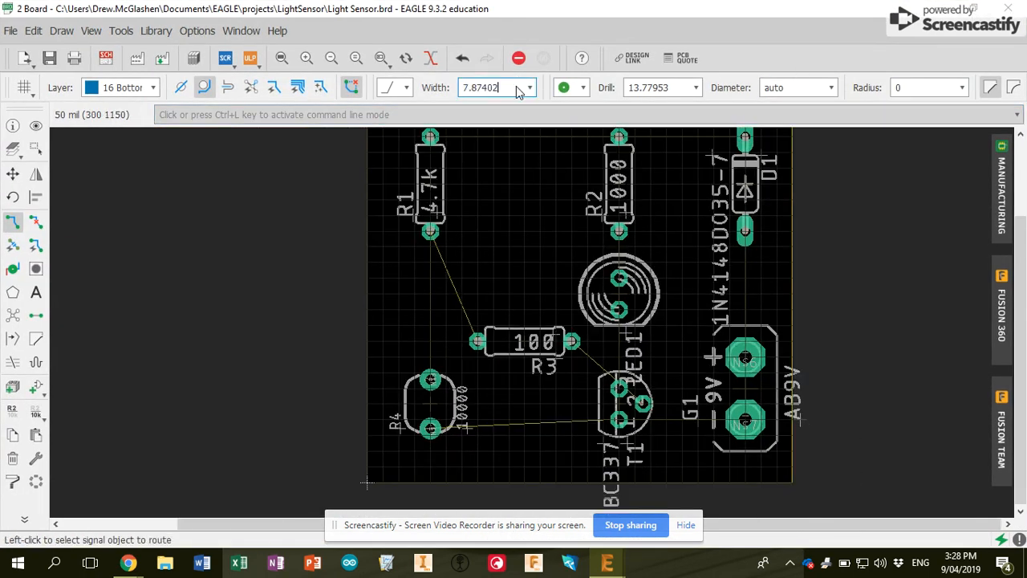
Set the Route track width to 50 in the maximized board window
click(528, 87)
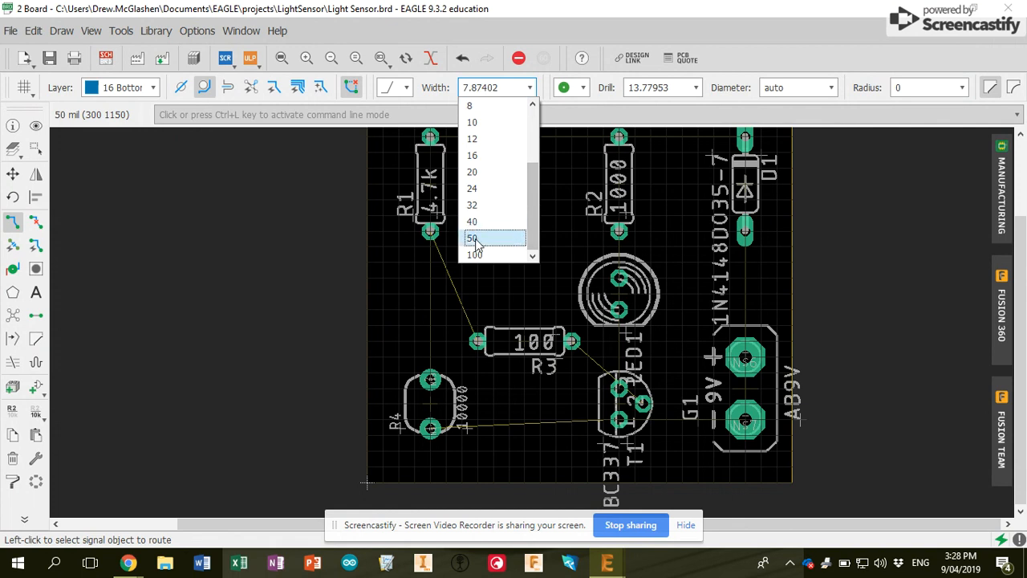
click(472, 237)
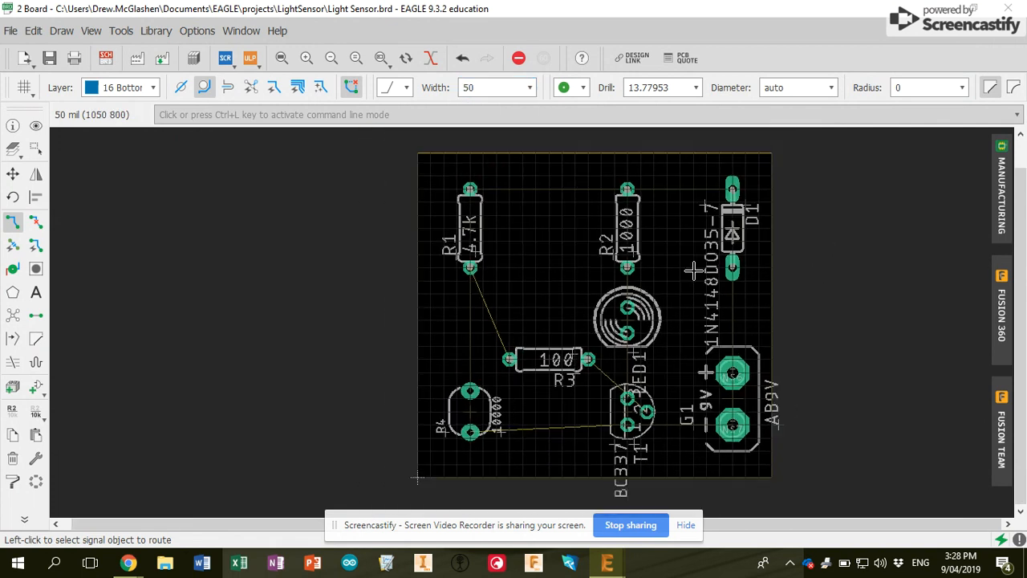
mouse_move(277, 400)
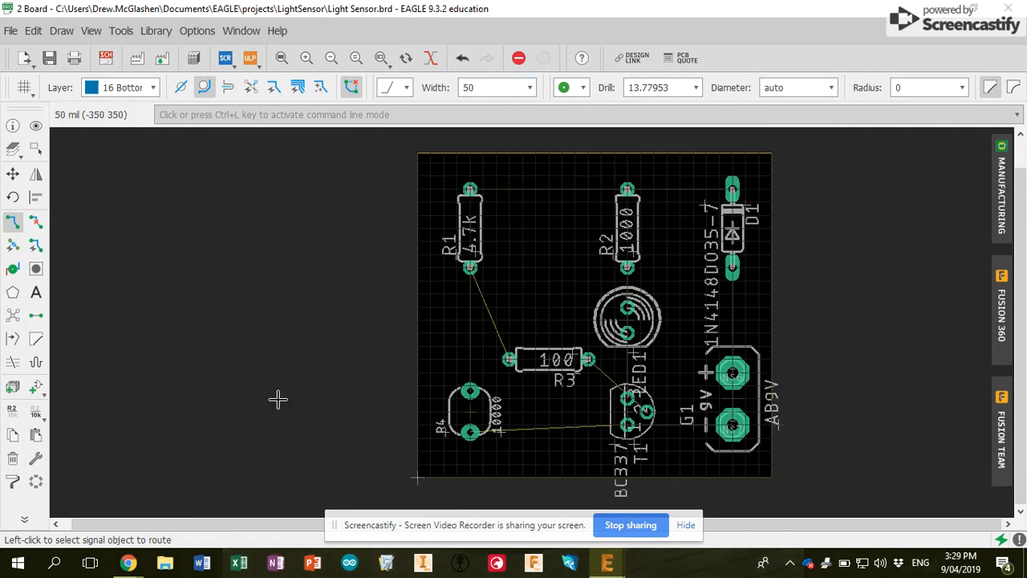
click(120, 87)
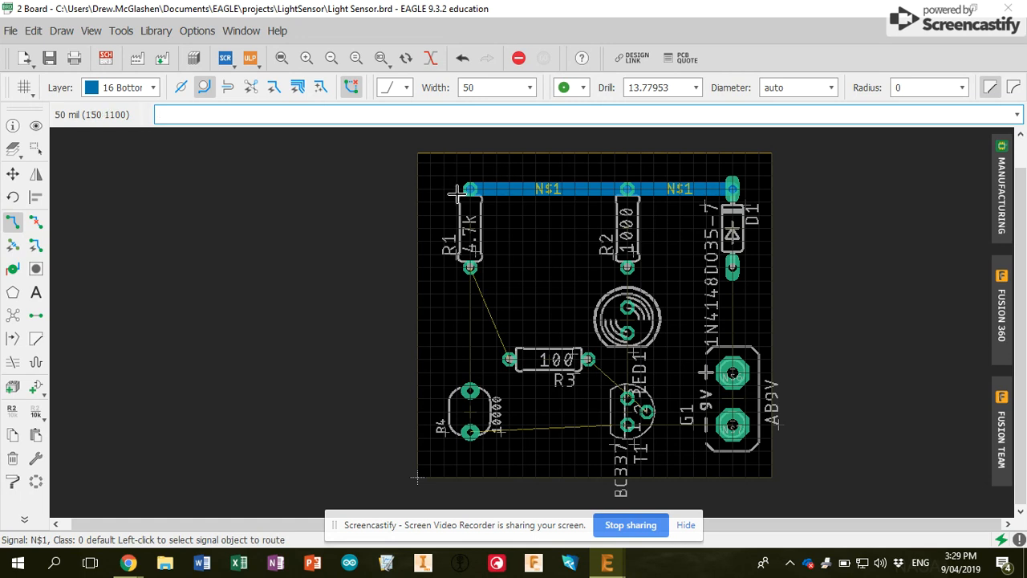
mouse_move(689, 223)
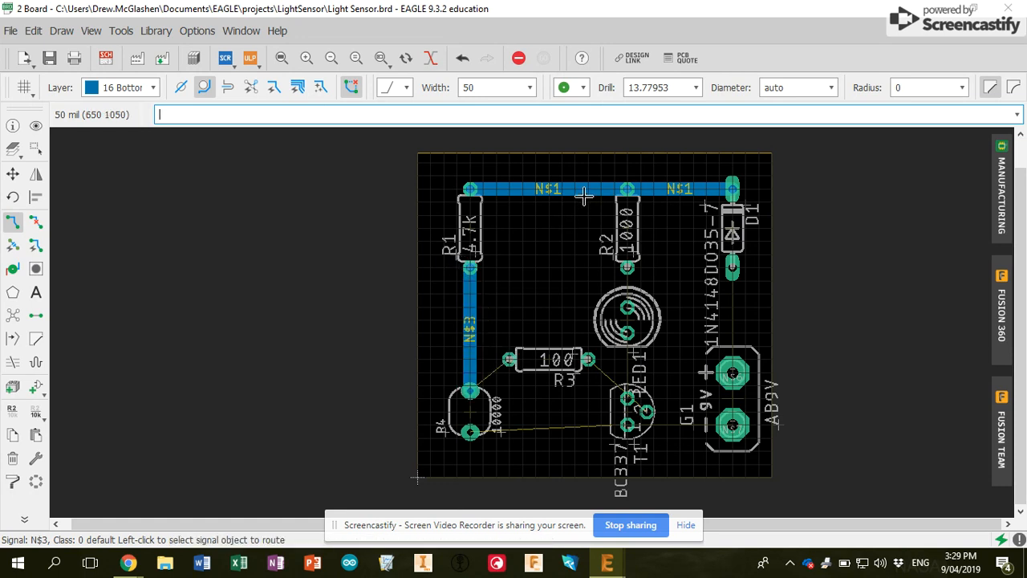
mouse_move(471, 311)
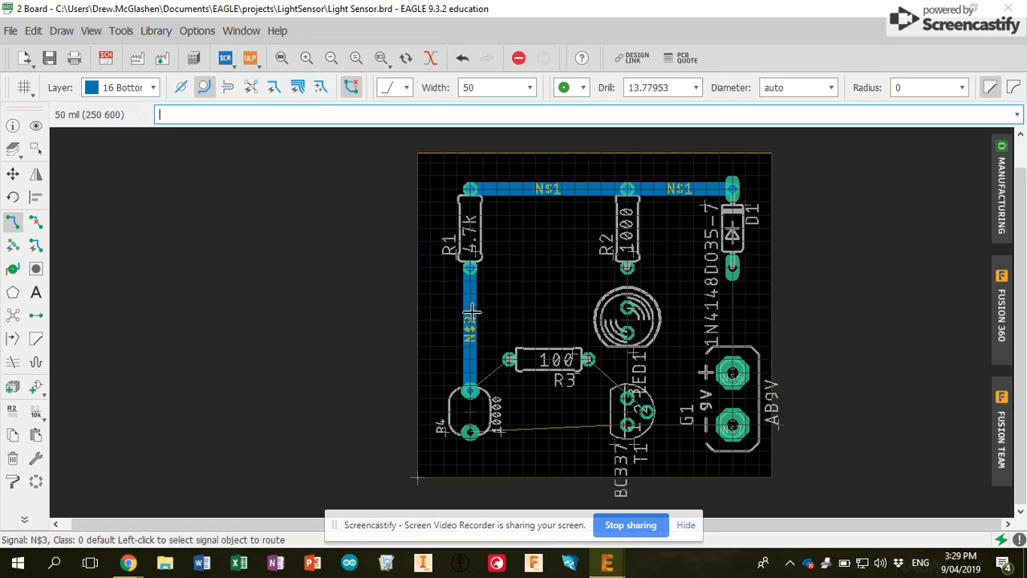
mouse_move(483, 337)
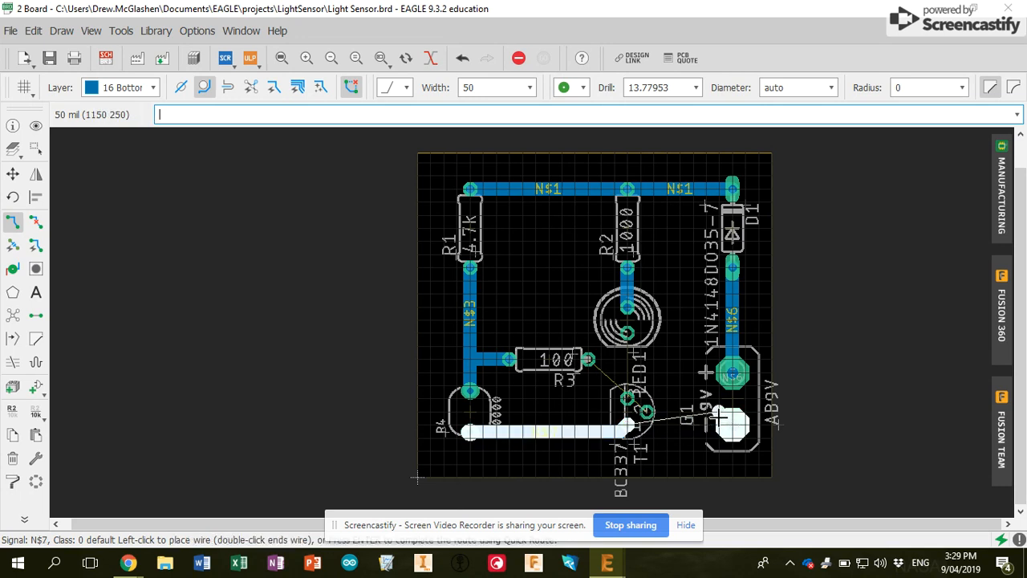
mouse_move(710, 438)
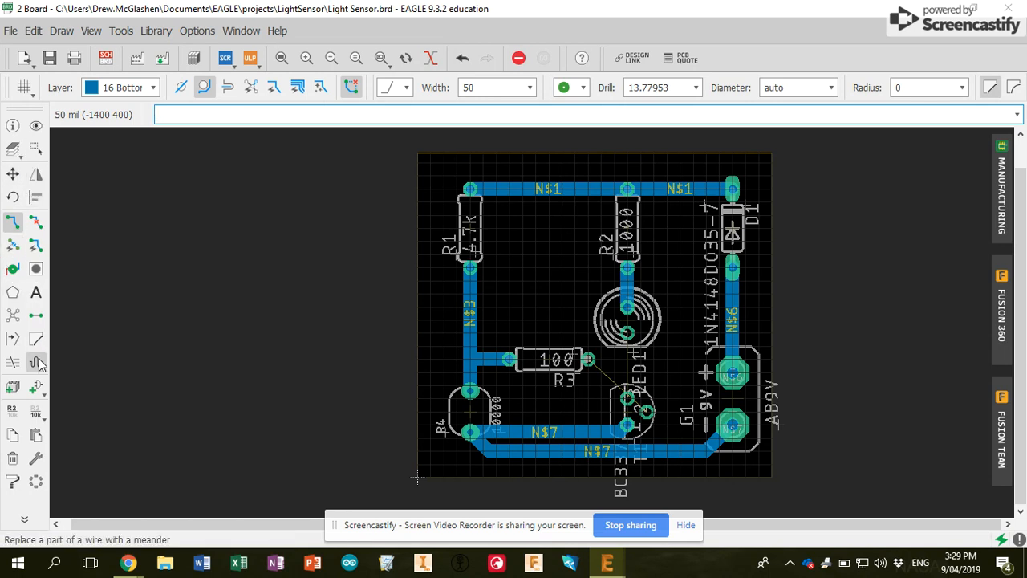
mouse_move(12, 174)
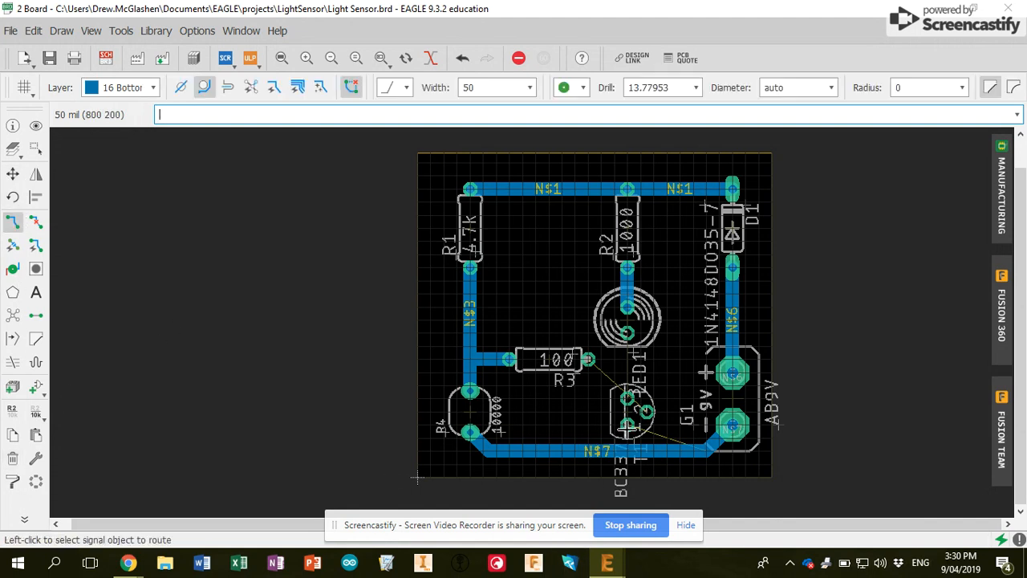
Connect the bottom-layer track to transistor T1's pad
click(628, 421)
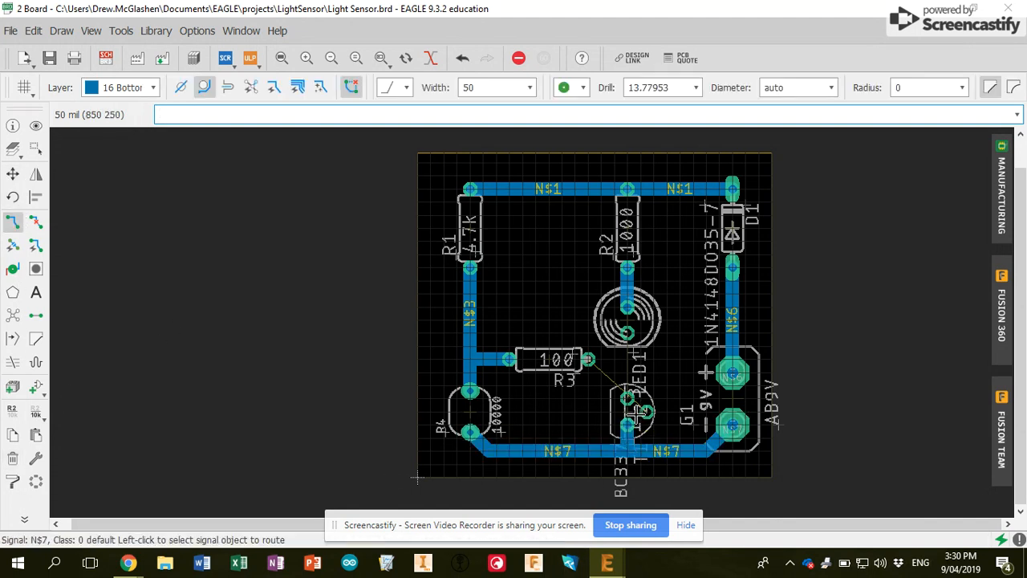
Start a track at T1's pad and change its width through 12 and 16 to 20
click(626, 425)
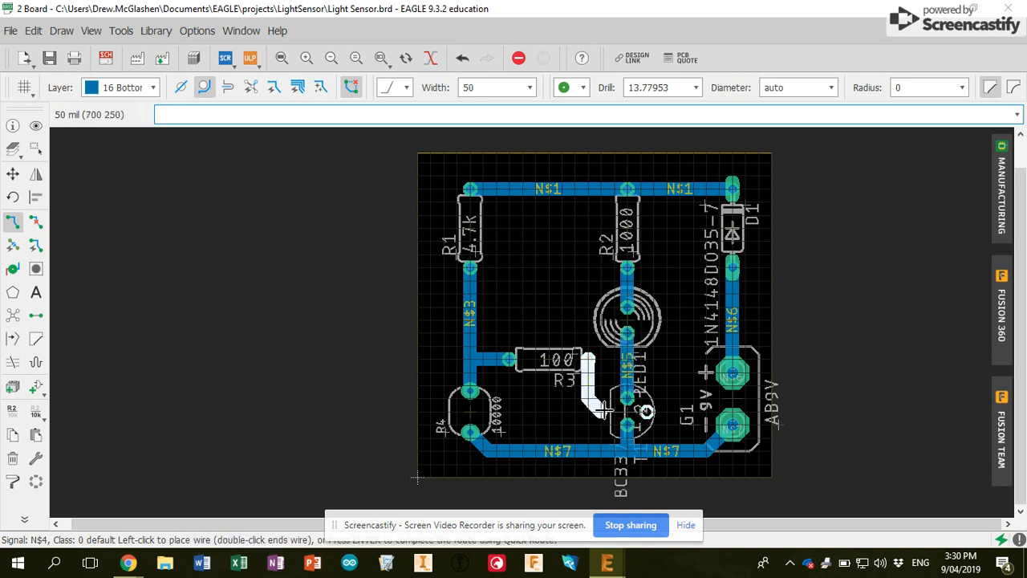
mouse_move(650, 374)
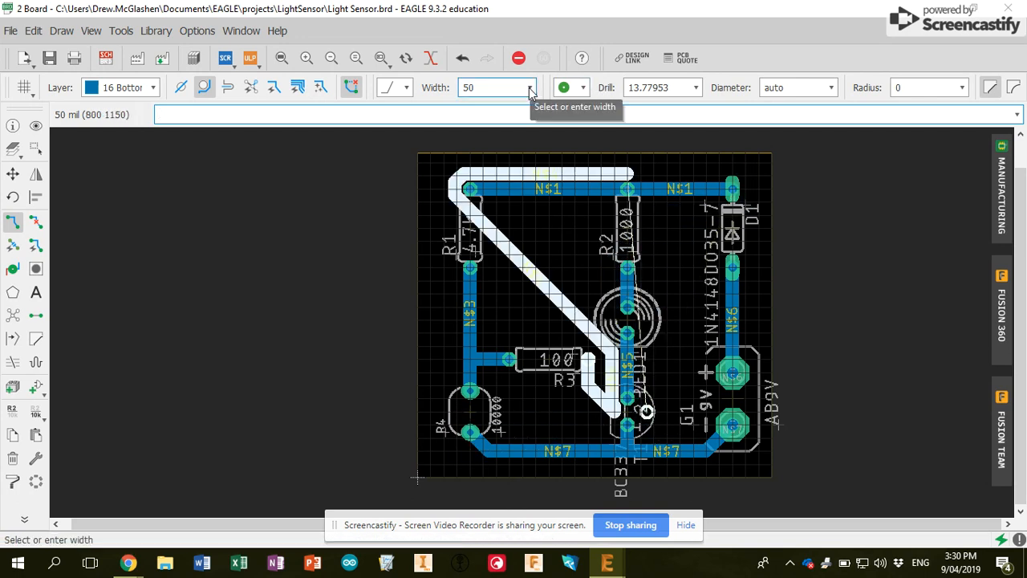
click(528, 87)
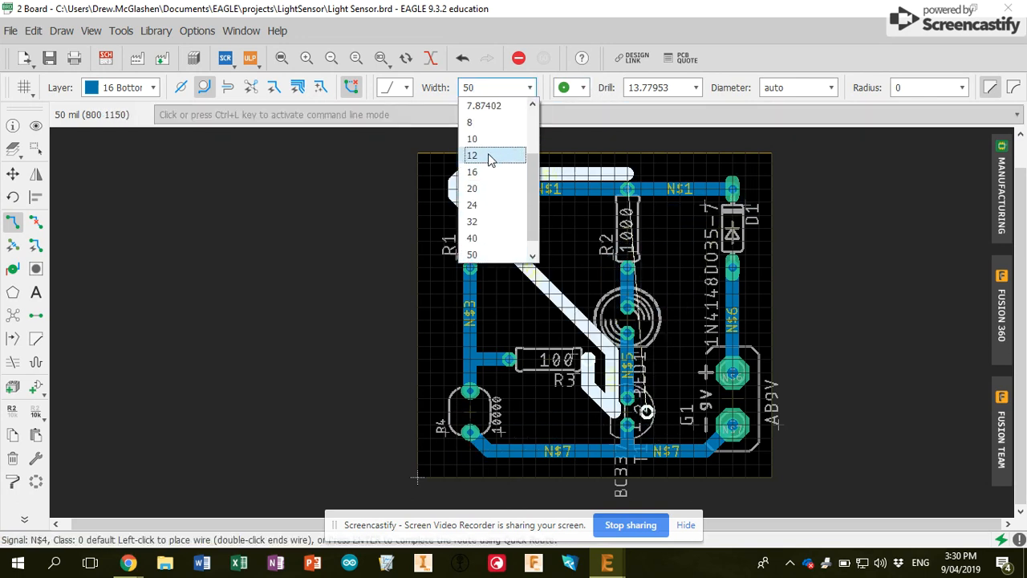
click(472, 155)
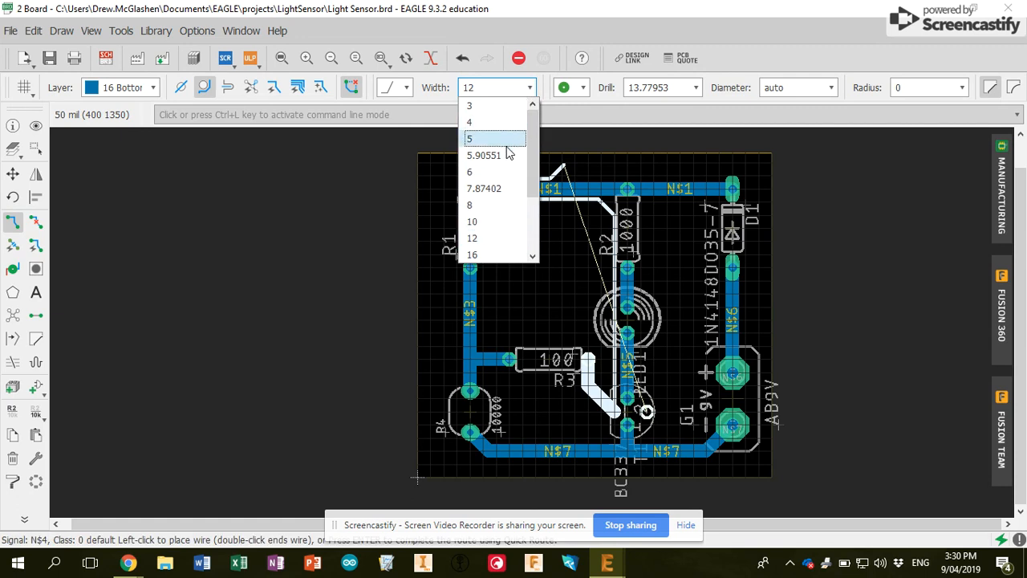
click(472, 255)
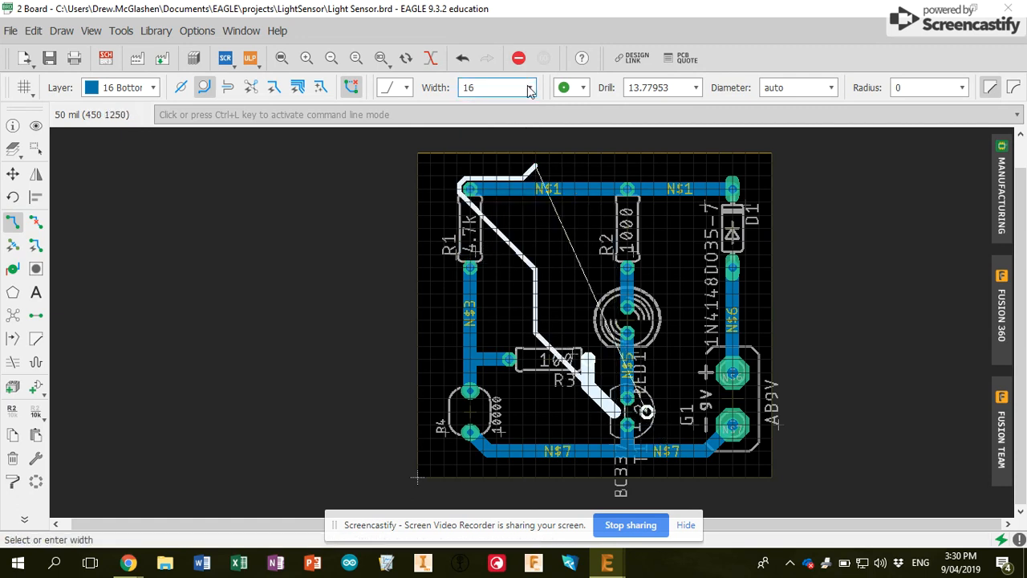
click(528, 87)
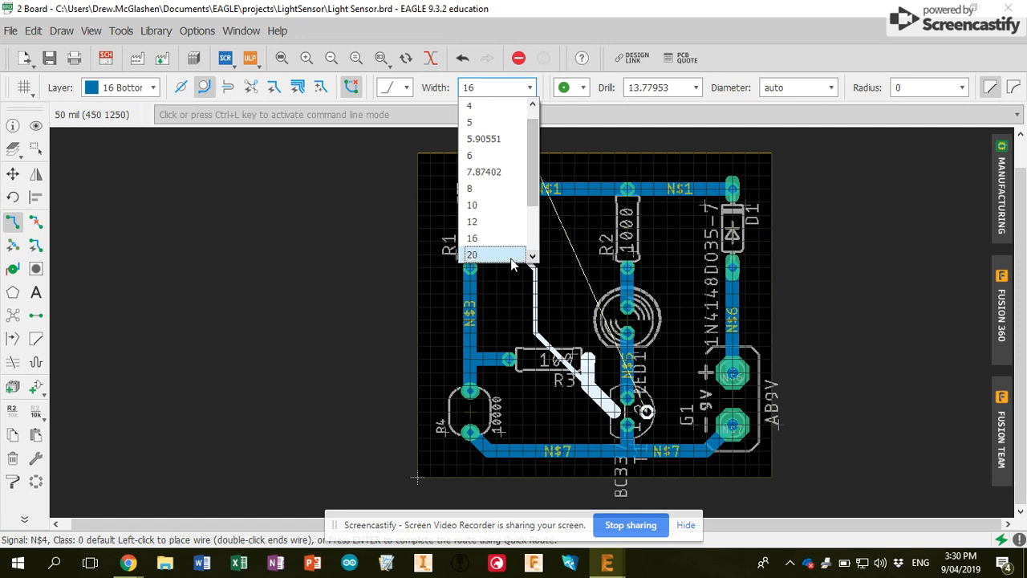
click(472, 254)
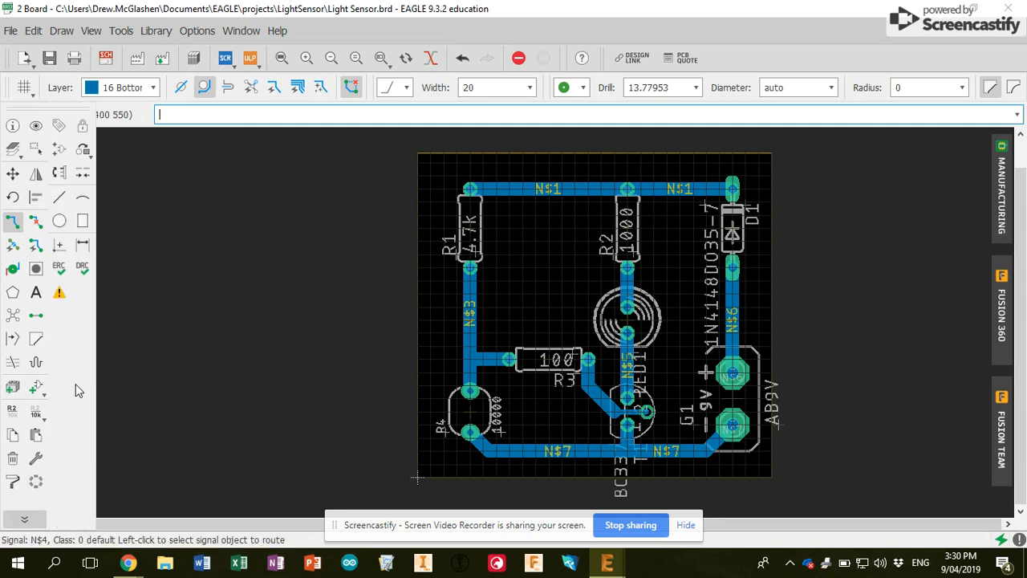
Review the DRC Clearance and Distance rules, then run the check
click(82, 266)
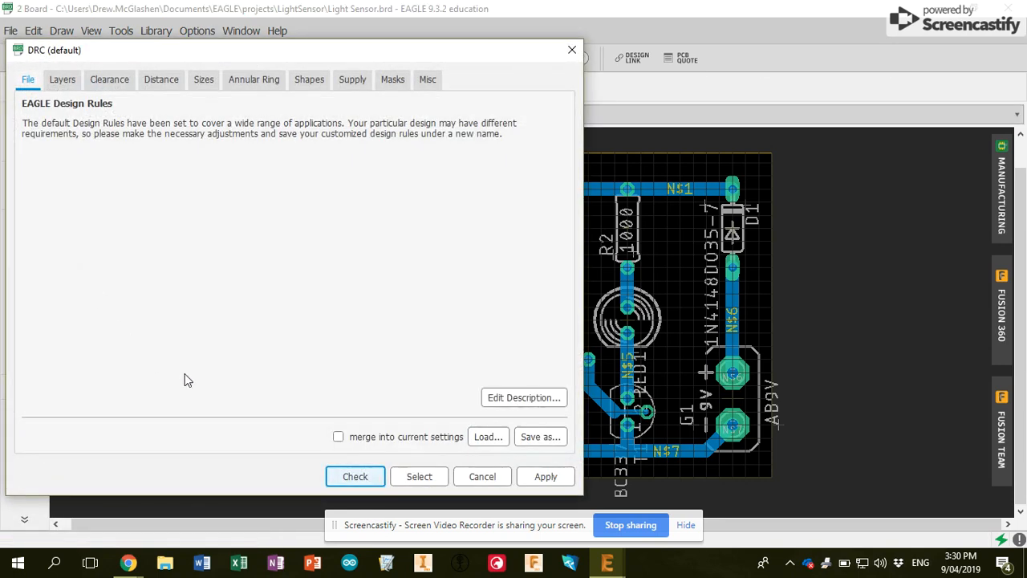
click(109, 79)
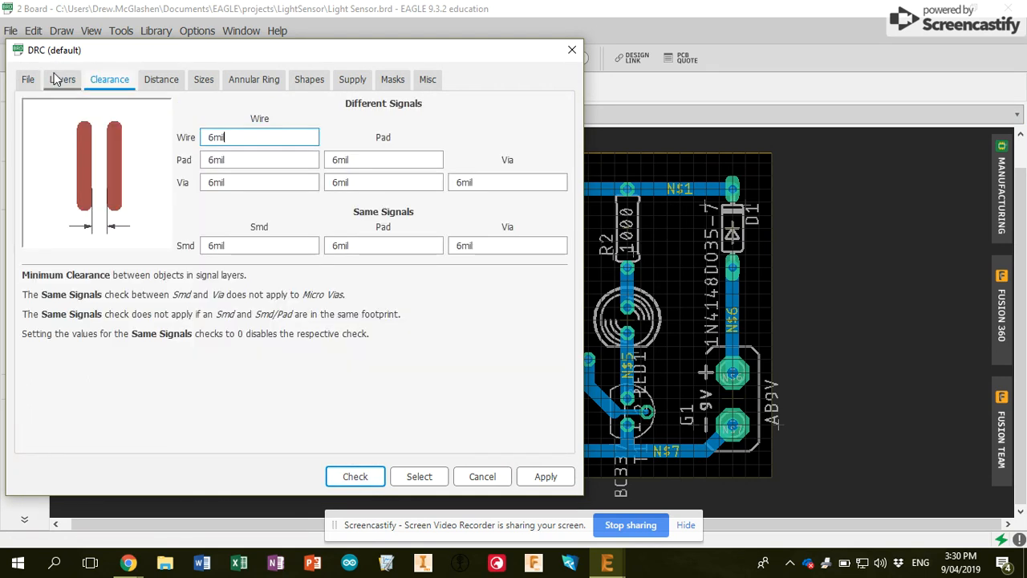
mouse_move(158, 29)
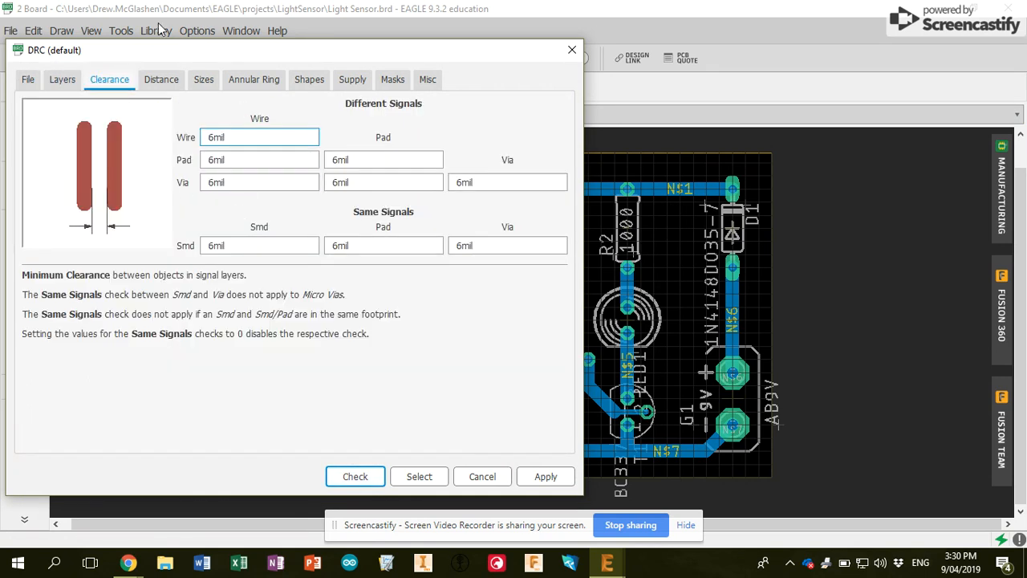
click(160, 78)
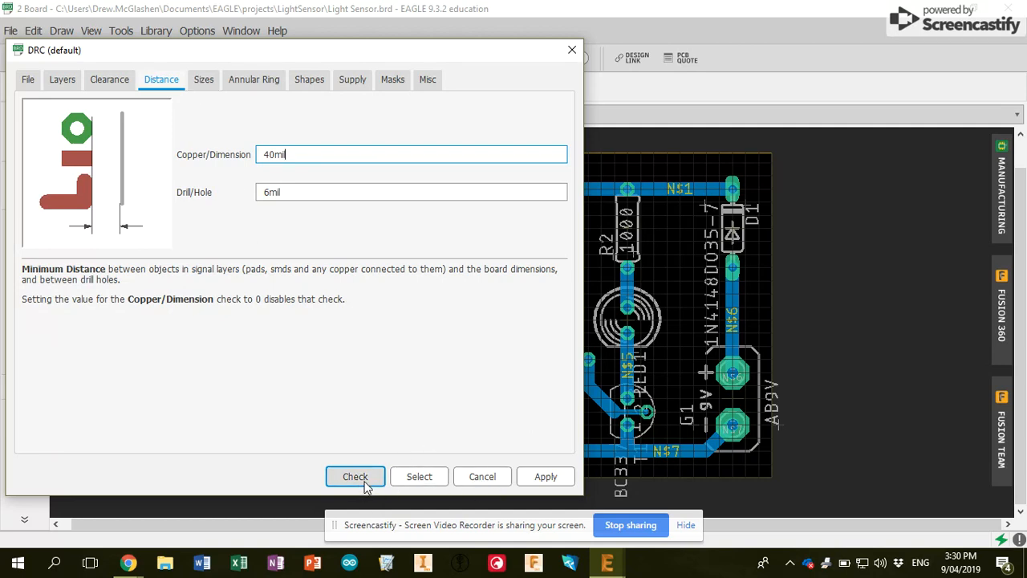
click(355, 476)
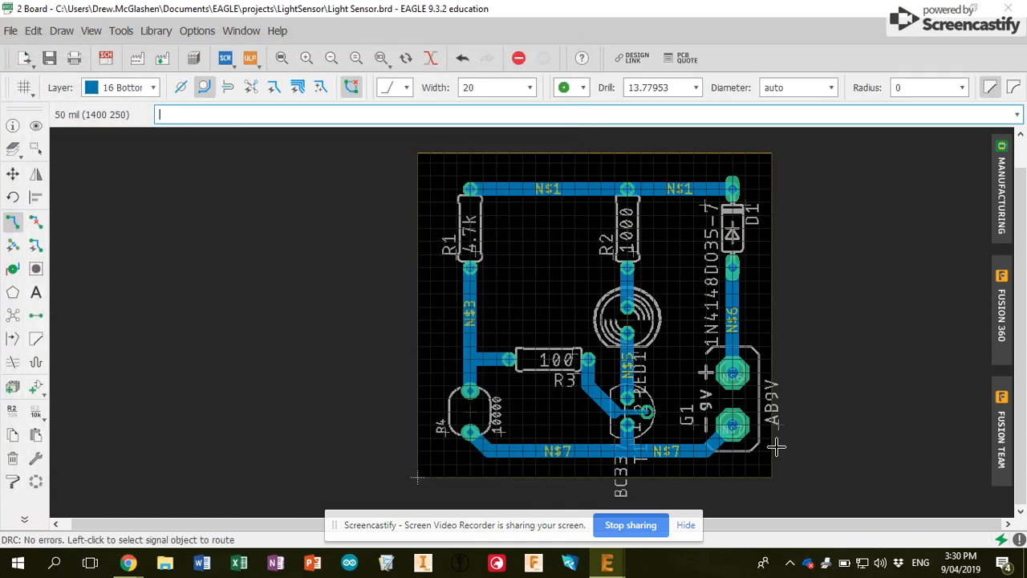
mouse_move(787, 452)
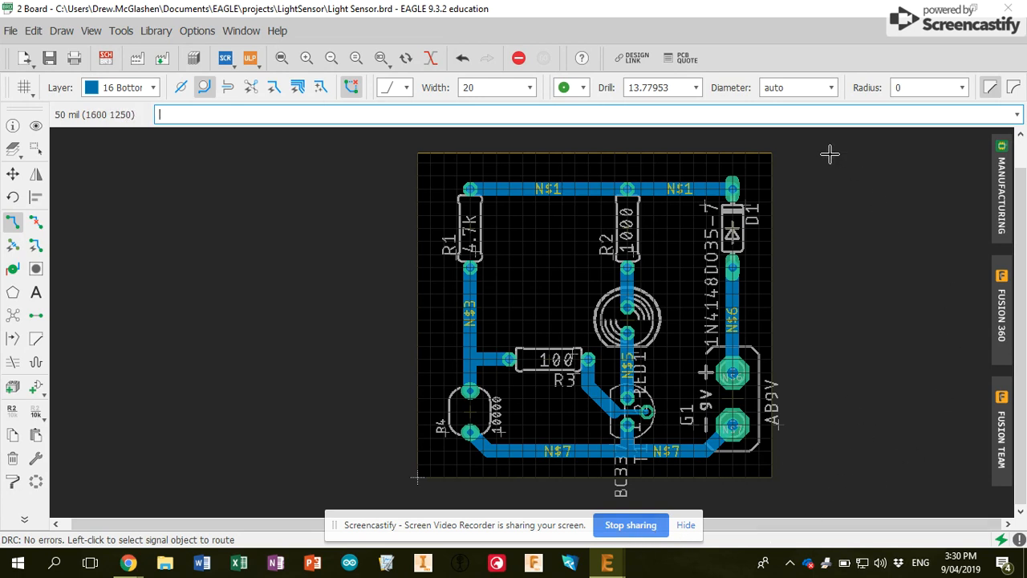
mouse_move(889, 374)
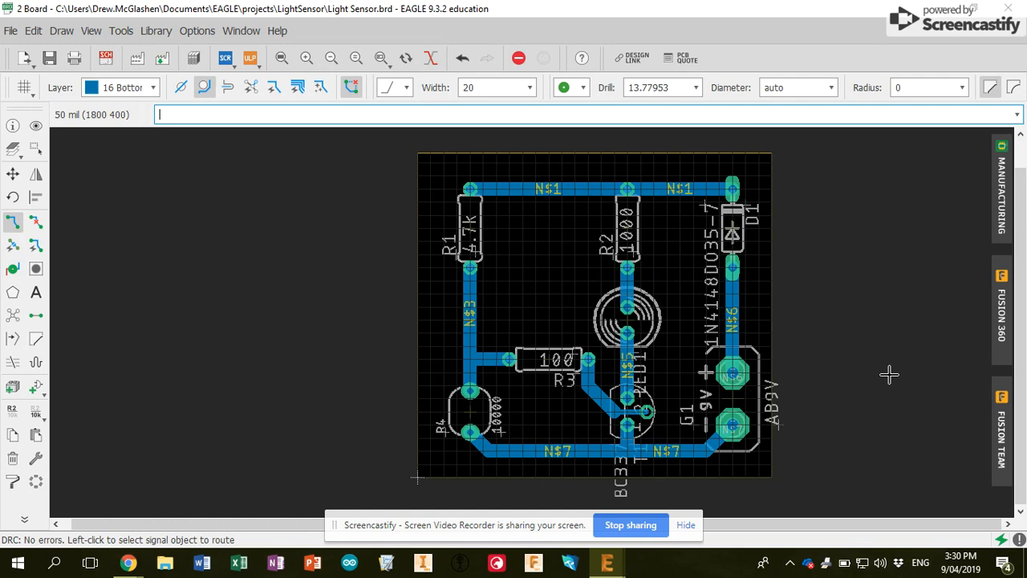